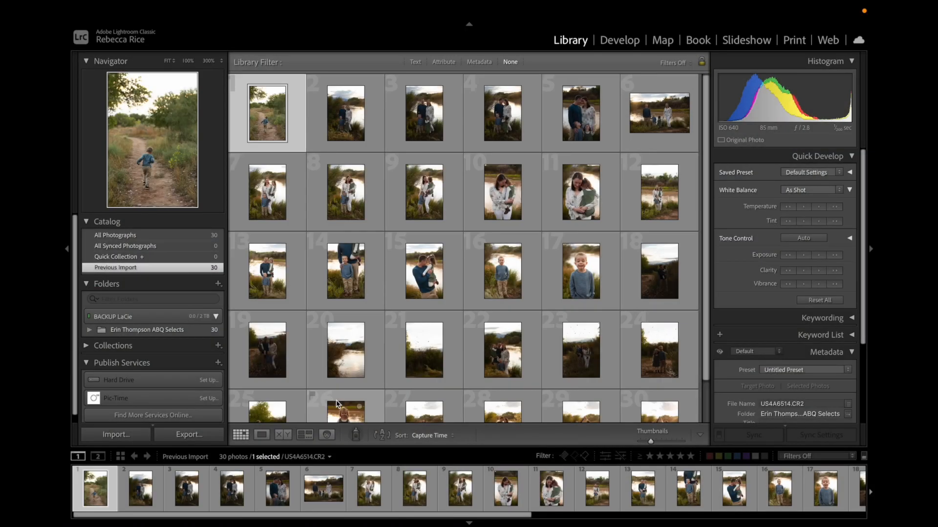
mouse_move(502, 353)
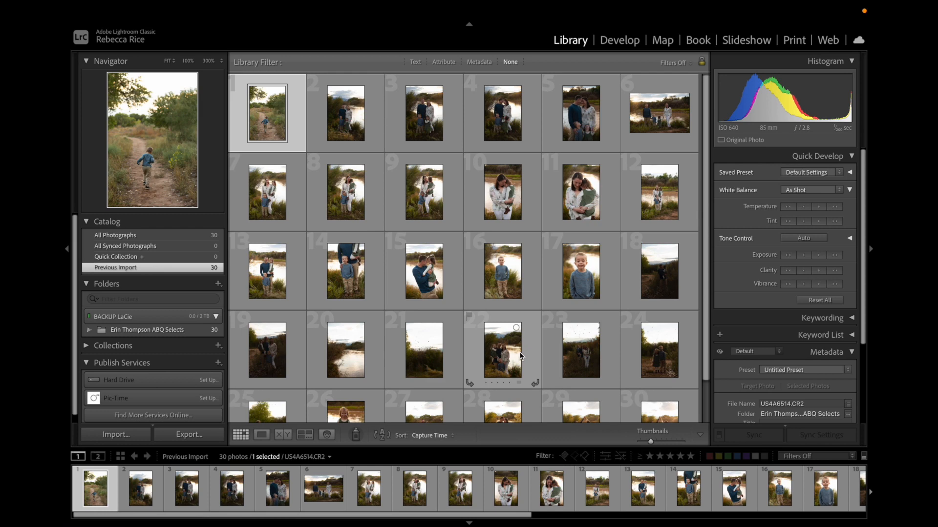
mouse_move(502, 350)
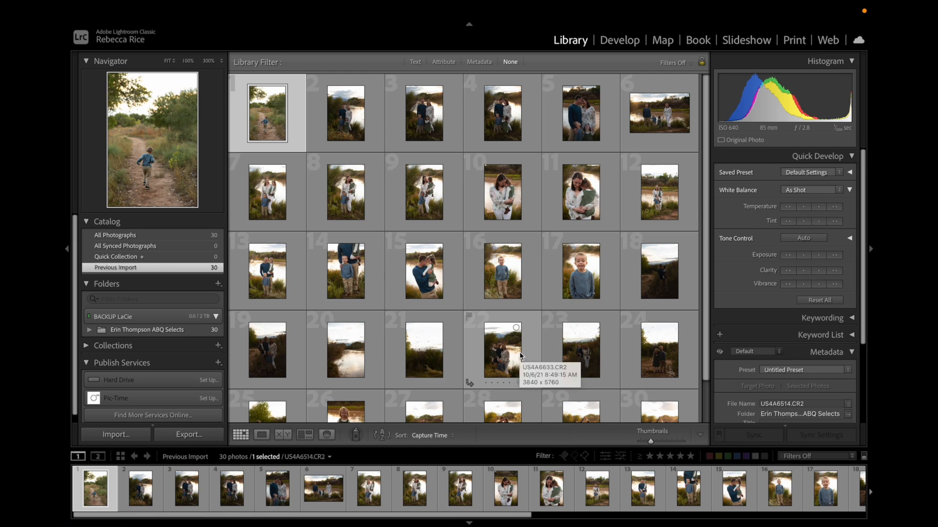
mouse_move(557, 193)
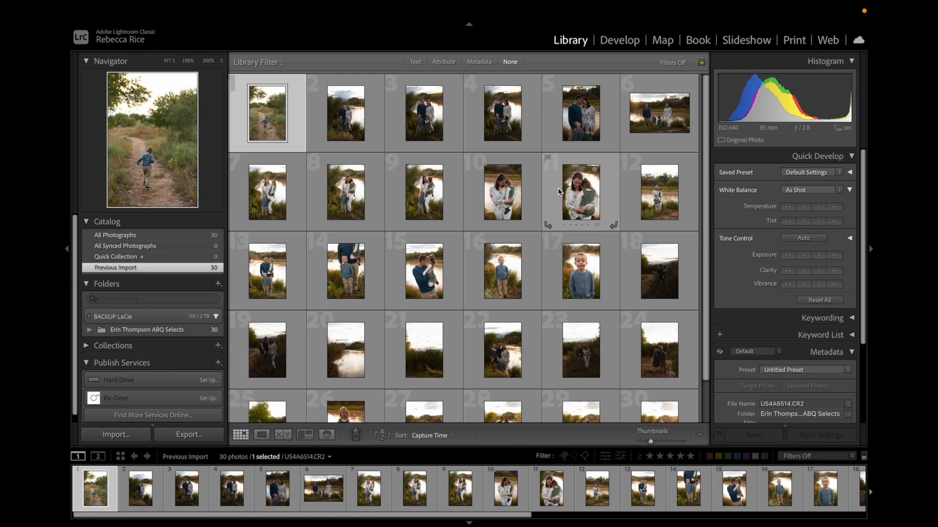
mouse_move(449, 238)
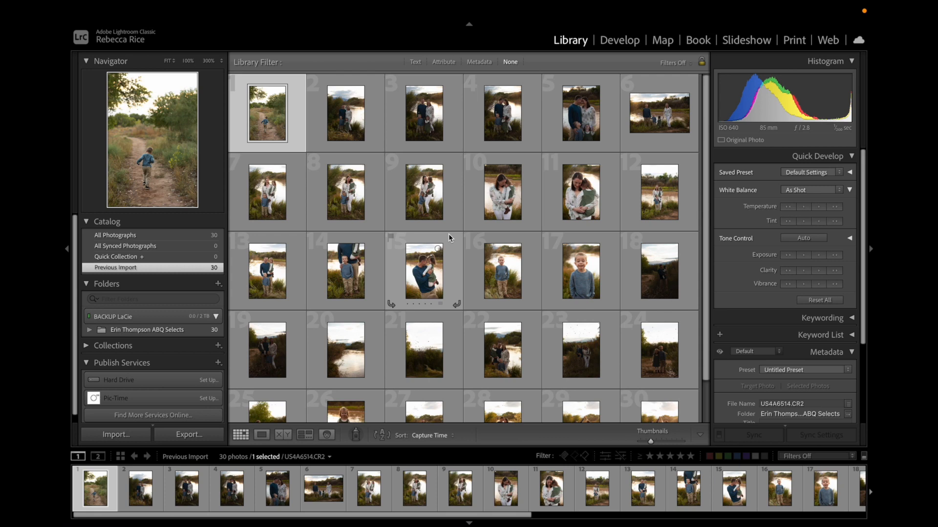
mouse_move(304, 111)
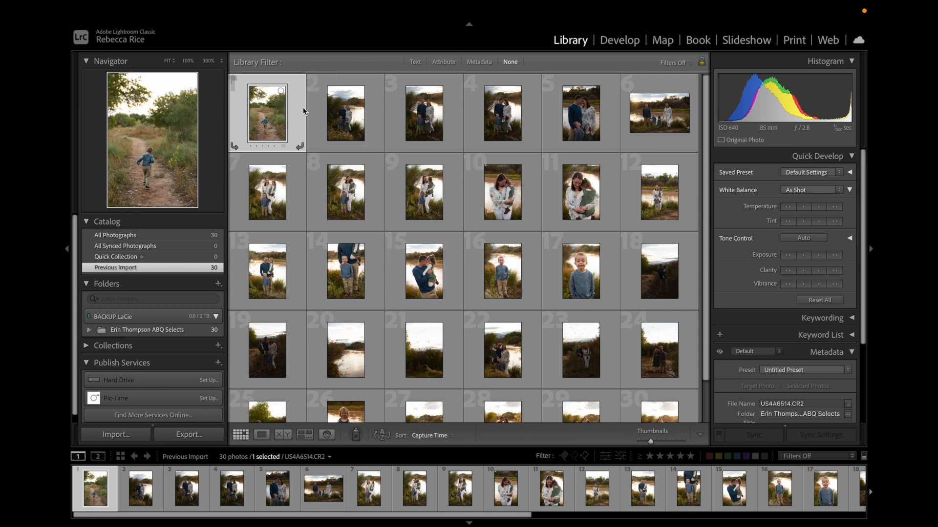
Step: Preview the boy-on-the-trail and mother-and-children photos in Develop, then return to the Library grid
click(619, 40)
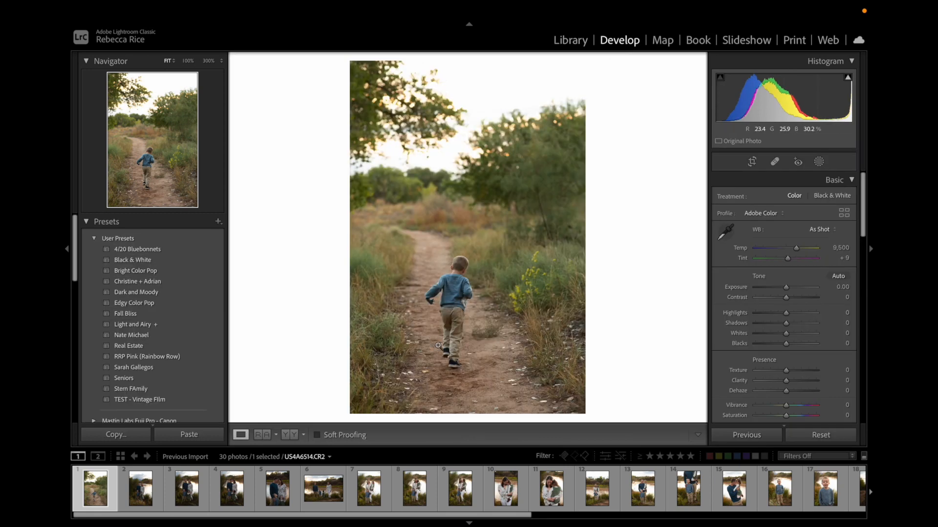
click(368, 487)
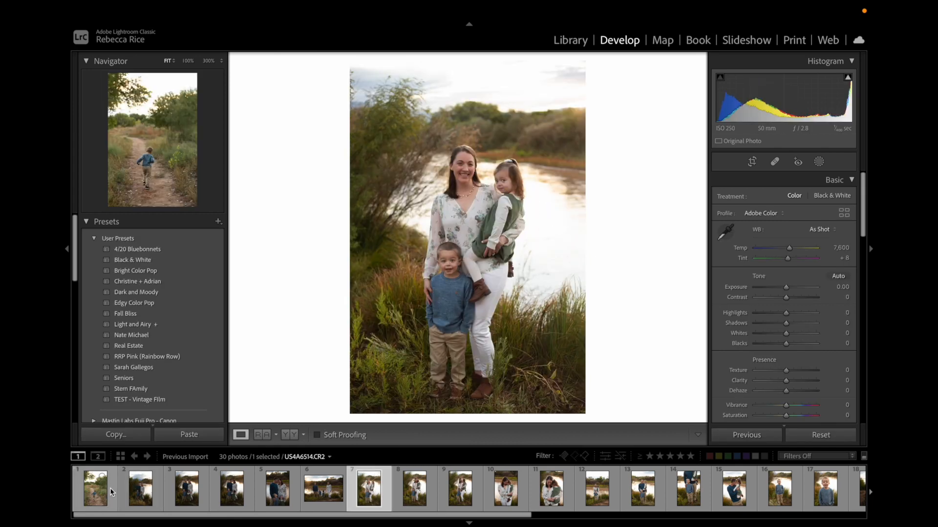
click(94, 488)
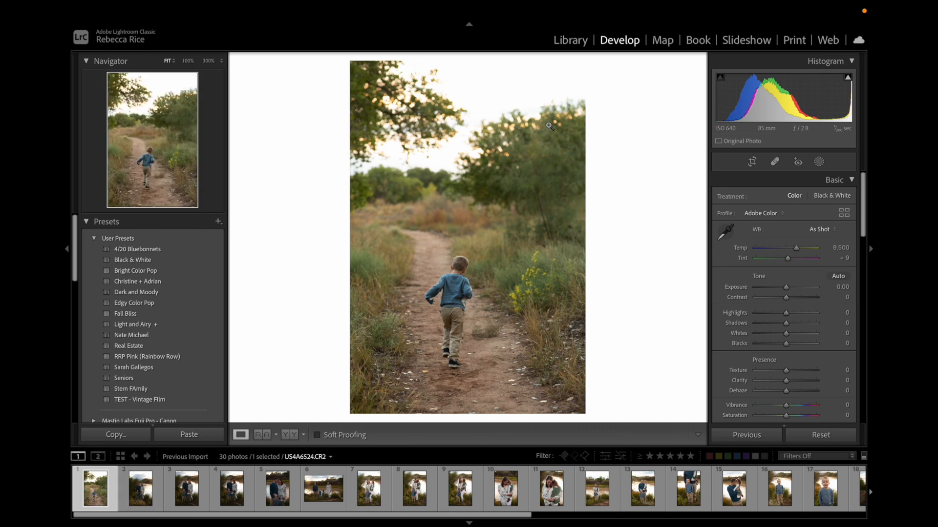
click(569, 40)
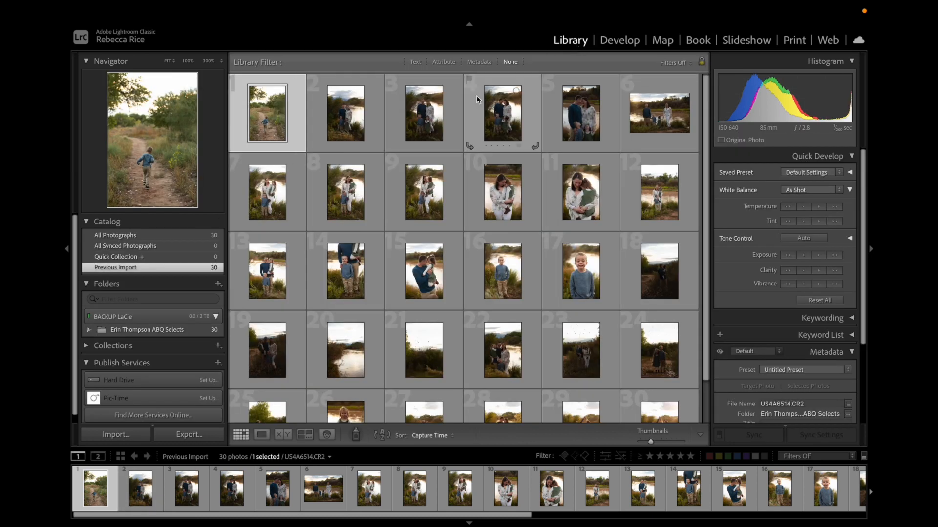
mouse_move(579, 270)
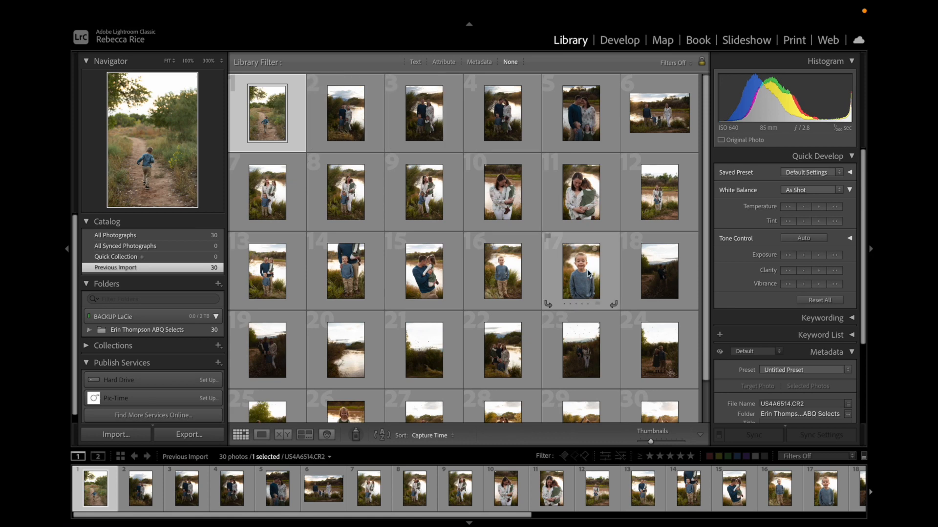
Step: Select only the first photo of the 30, and apply the Light and Airy user preset to it in Develop
key(ctrl+a)
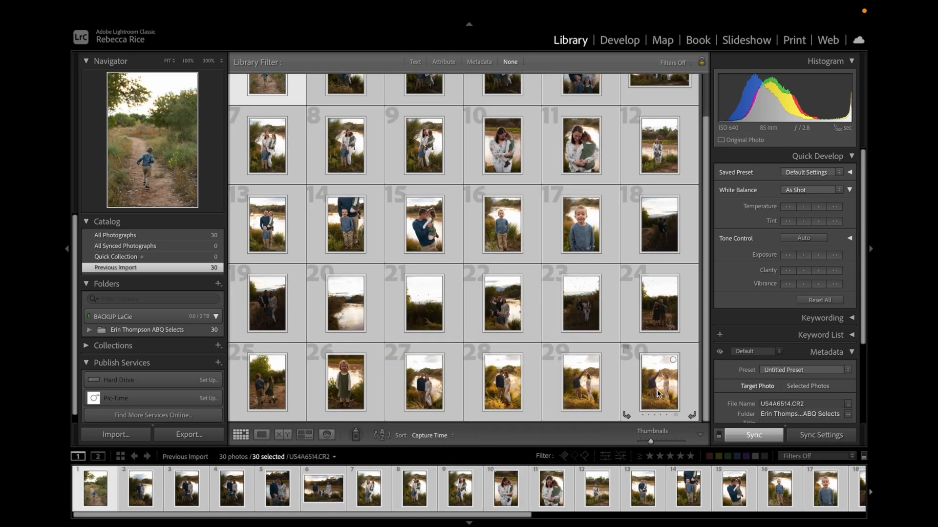
mouse_move(550, 356)
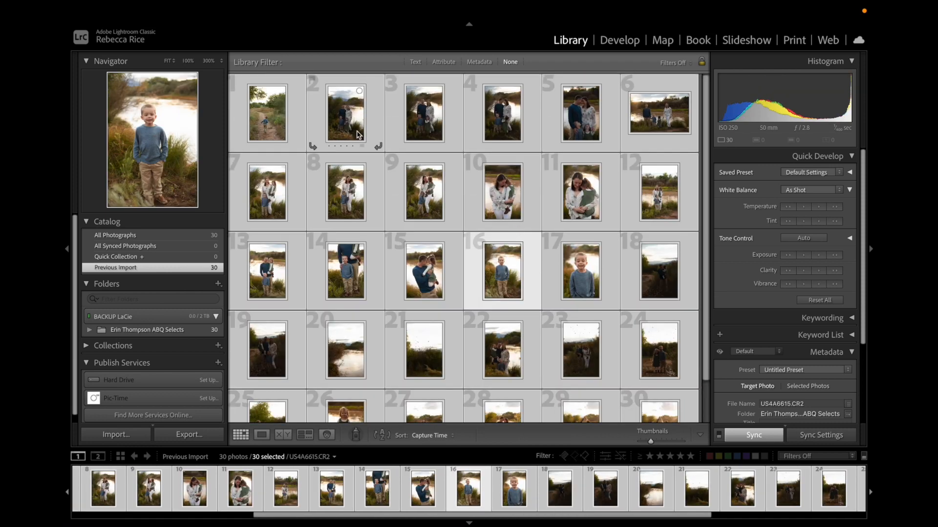
click(267, 113)
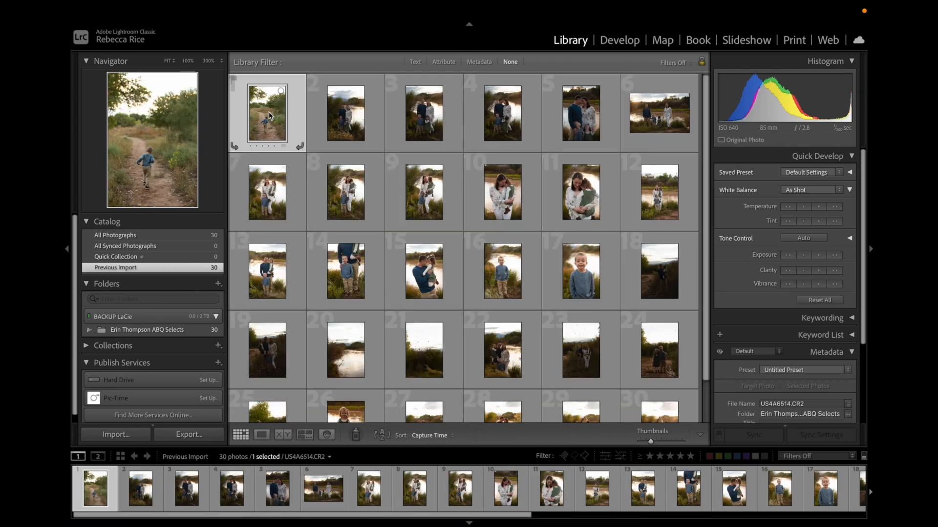
click(619, 40)
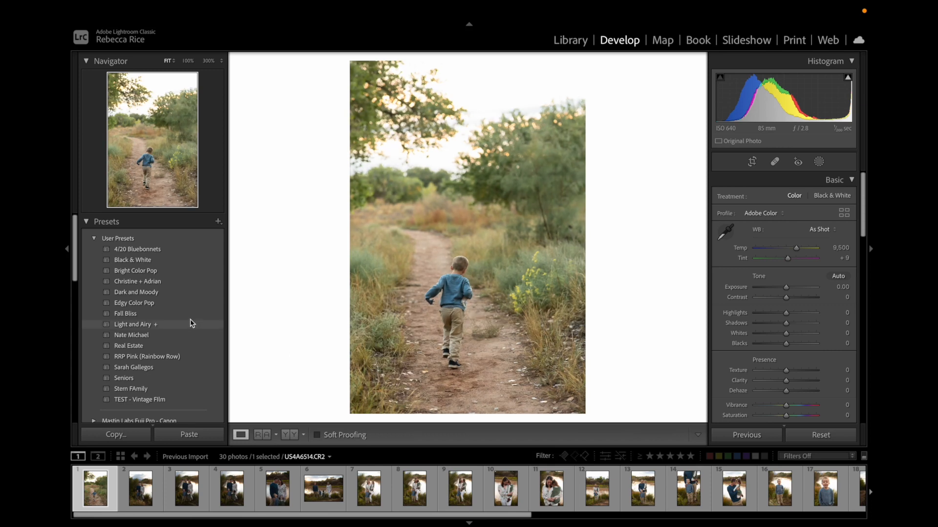
click(136, 325)
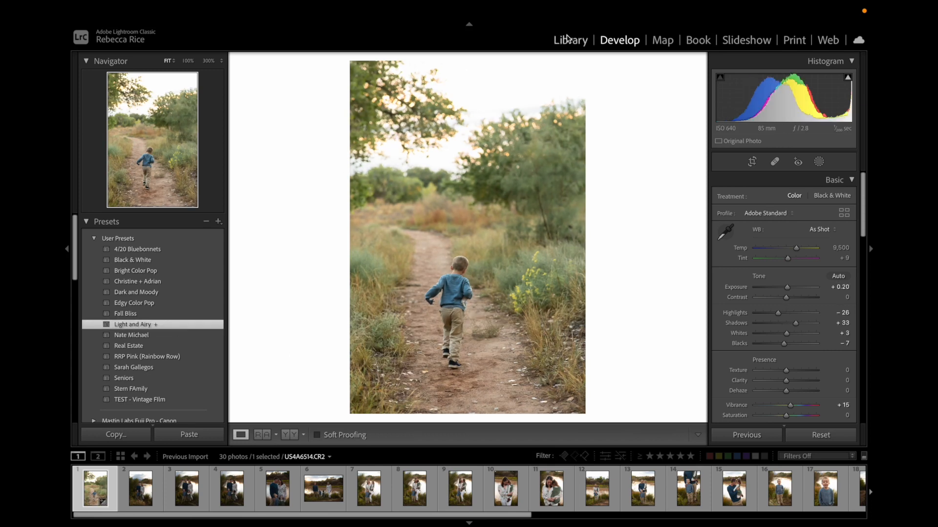
Step: Sync the first photo's settings to all 30 photos, excluding White Balance and Spot Removal, then reselect photo 1
click(568, 40)
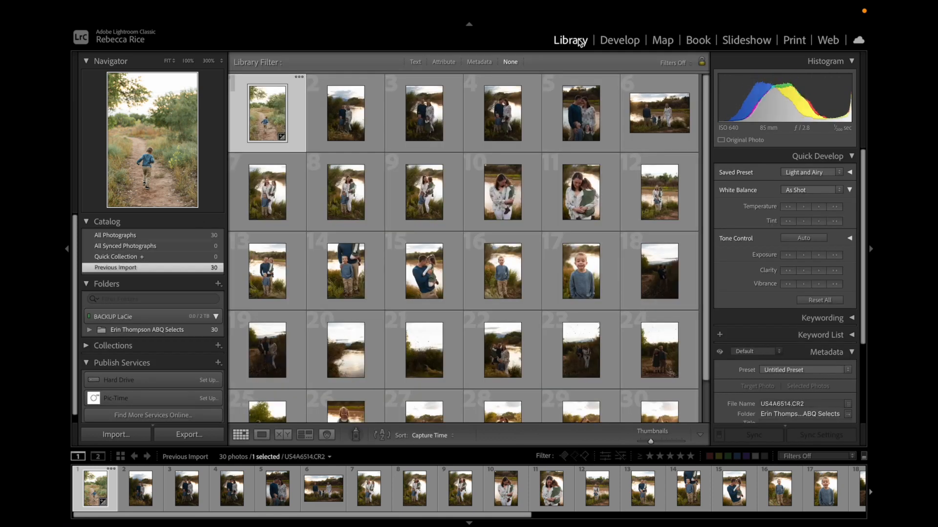
key(ctrl+a)
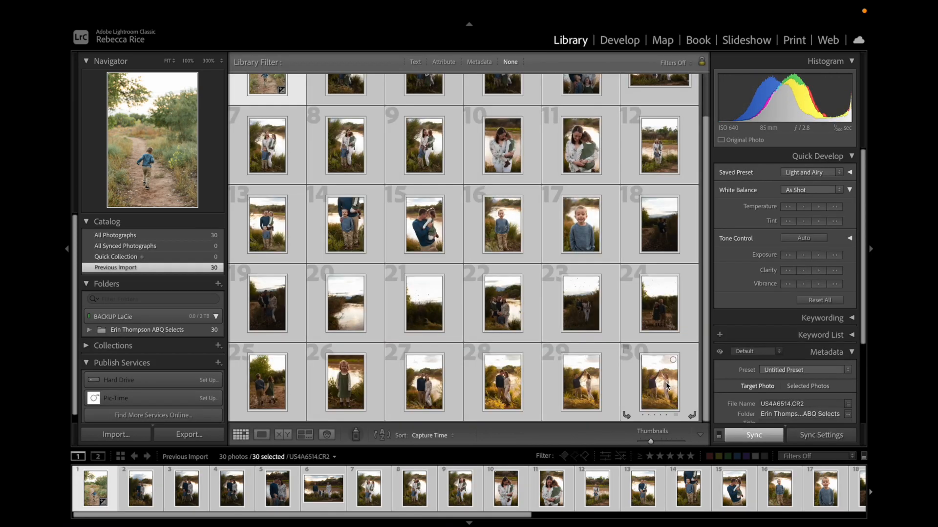
click(752, 434)
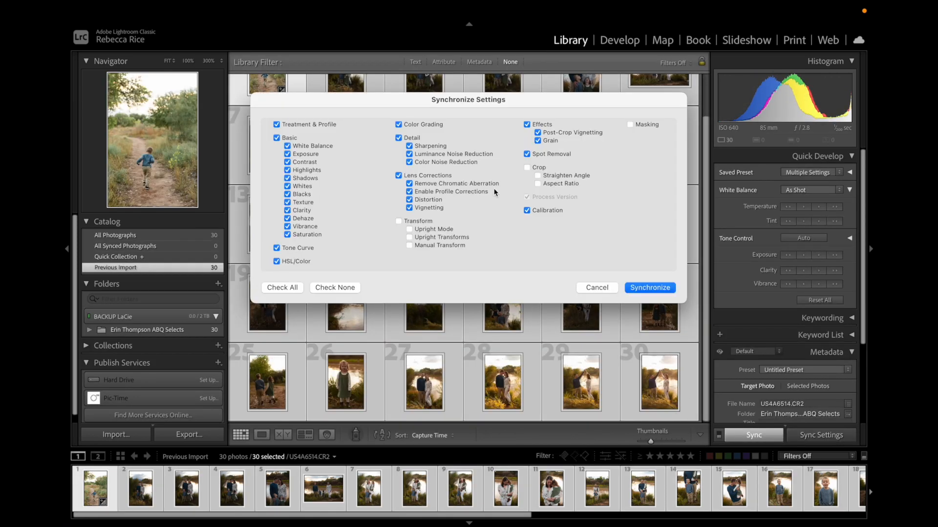
click(275, 138)
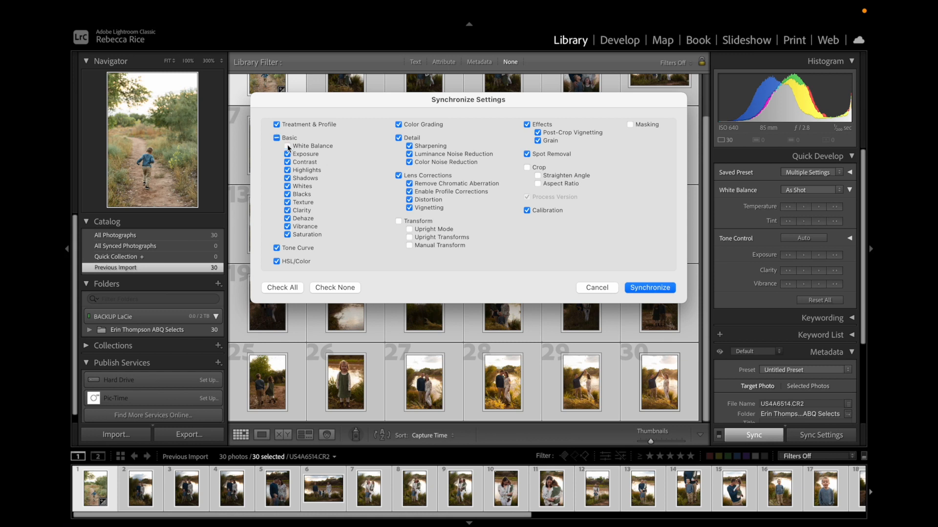
mouse_move(301, 222)
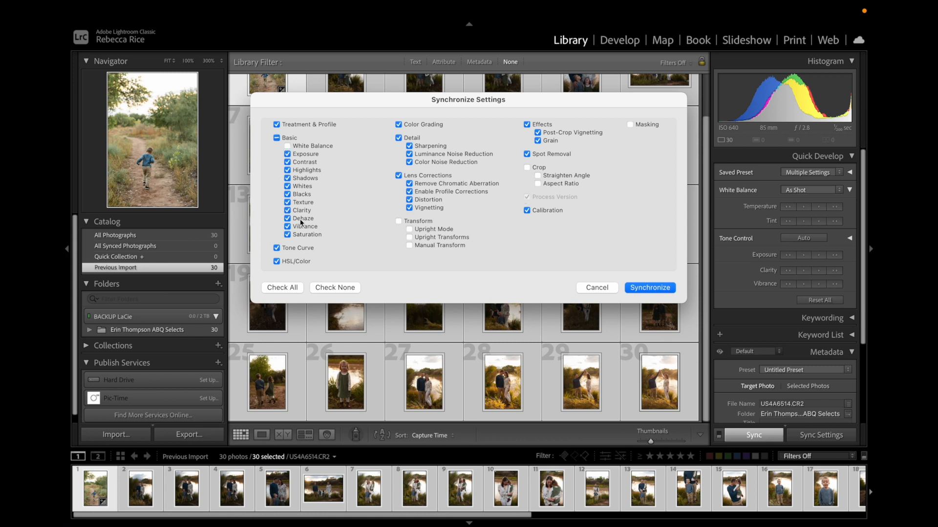
mouse_move(586, 221)
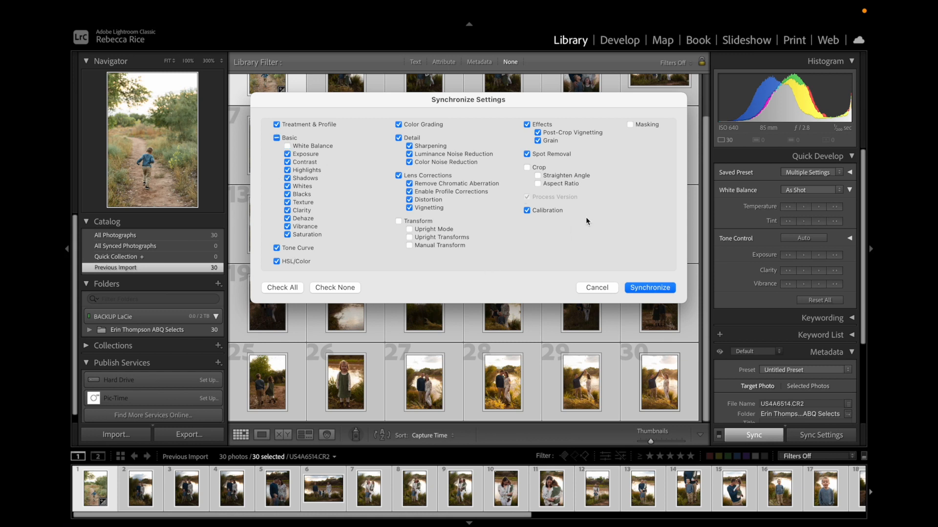
click(527, 154)
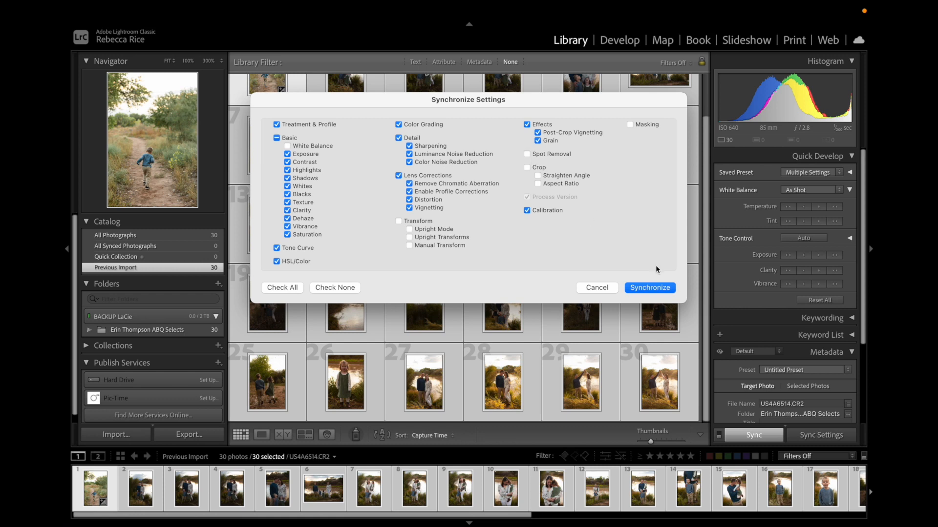
click(649, 287)
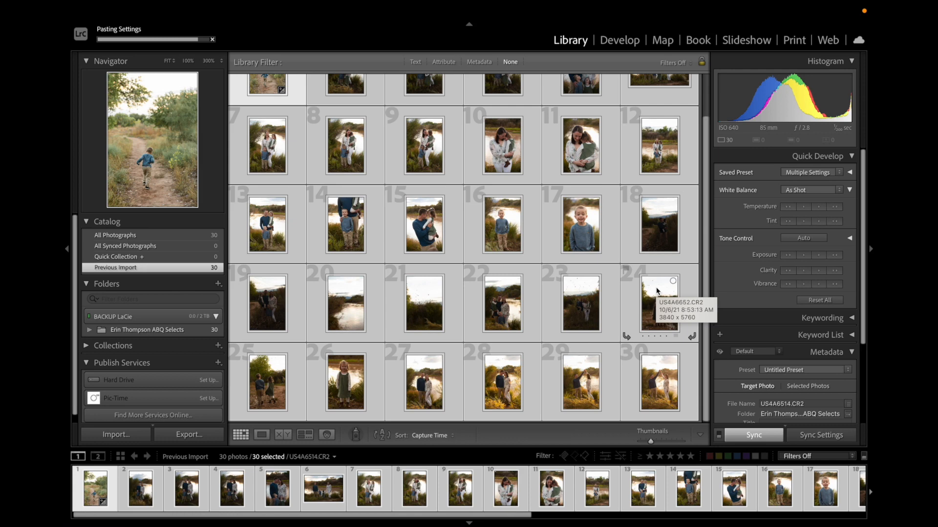
scroll(up, 3)
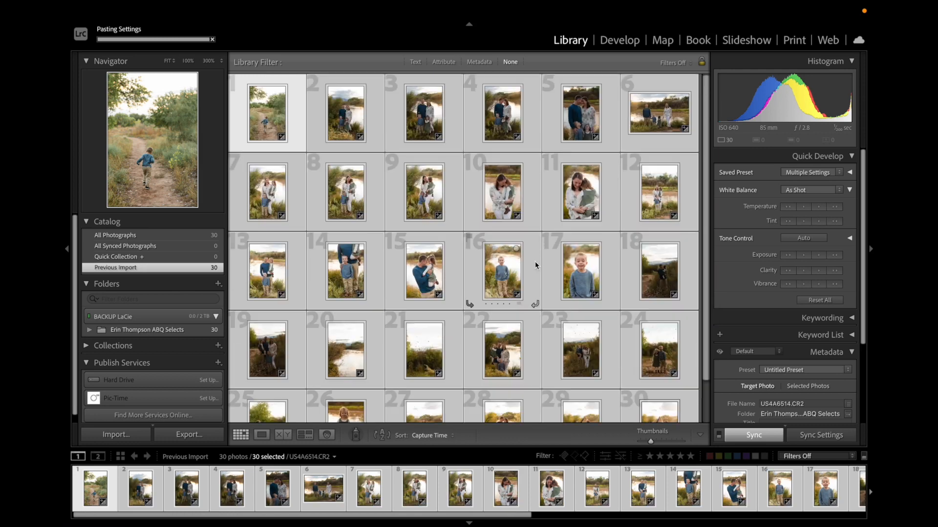
click(268, 113)
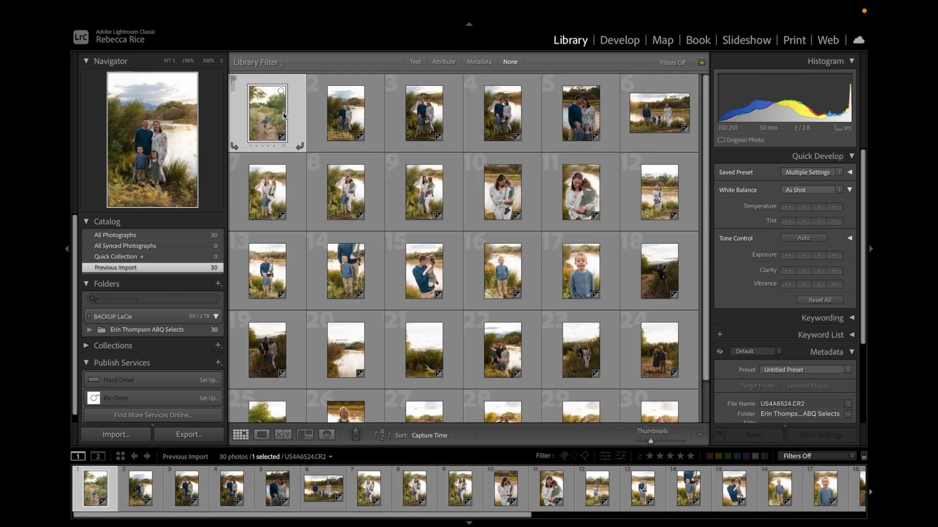
Step: Straighten the boy-on-the-trail photo with Crop & Straighten (angle -0.86) and raise Exposure to +0.50
click(423, 114)
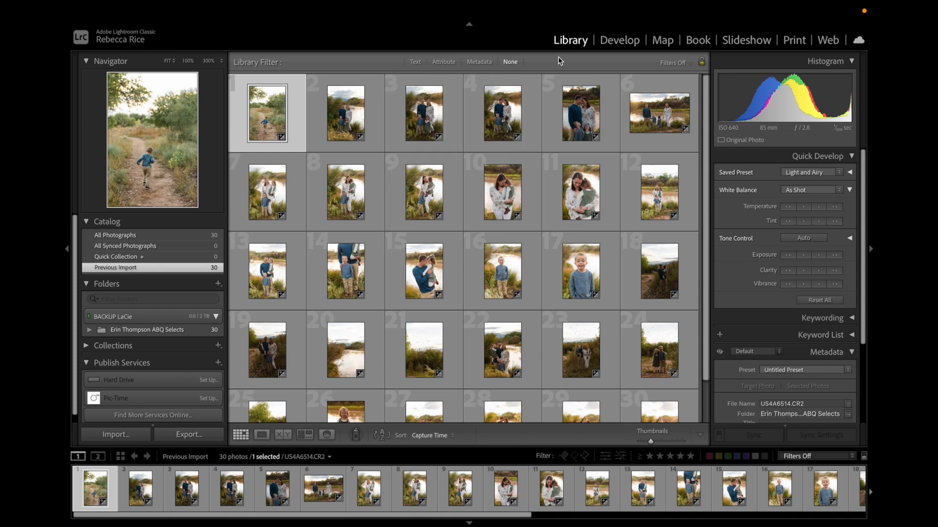
click(619, 40)
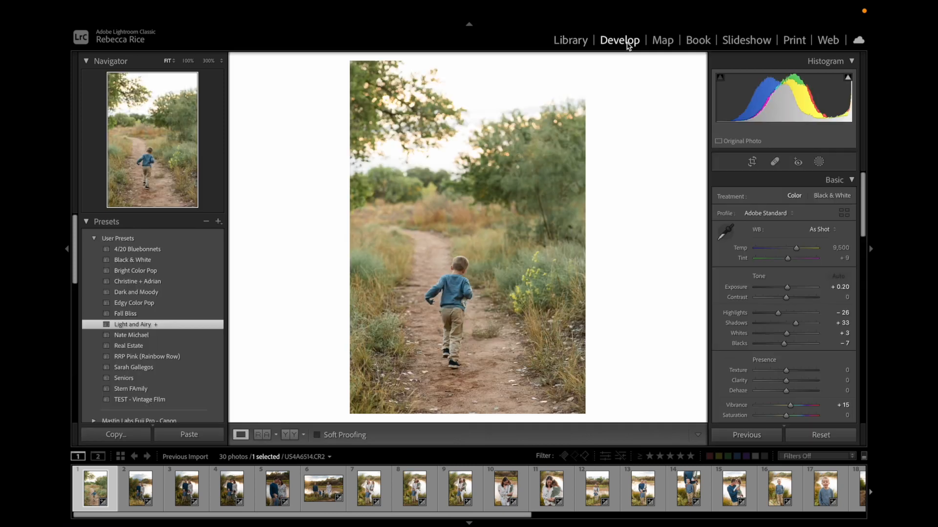
mouse_move(647, 271)
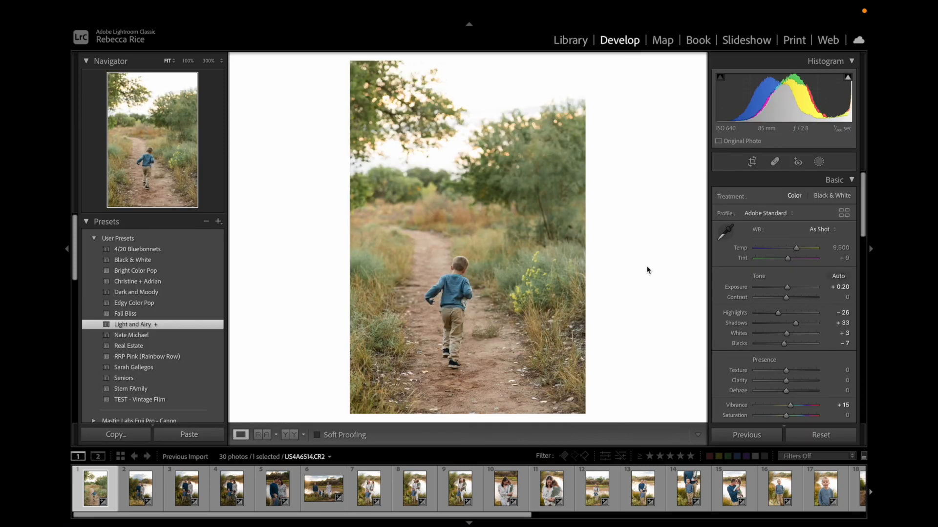
click(752, 161)
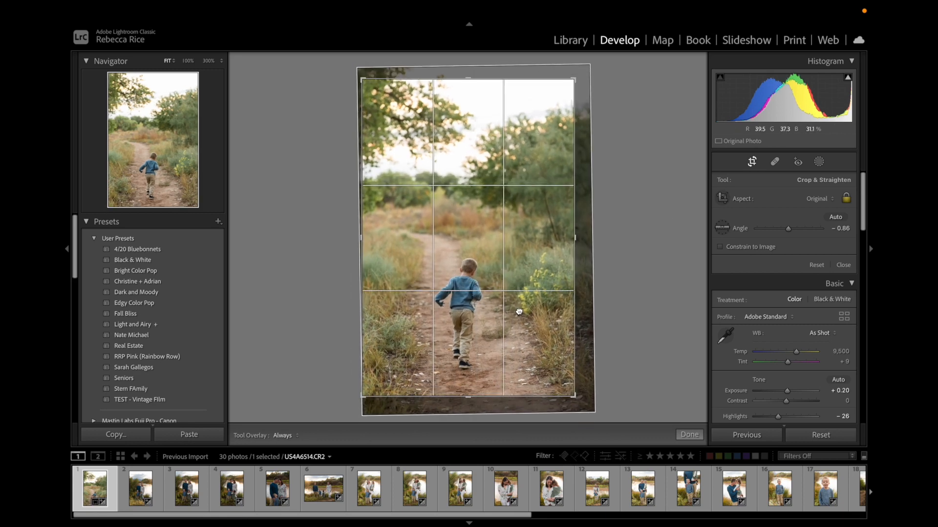
click(689, 435)
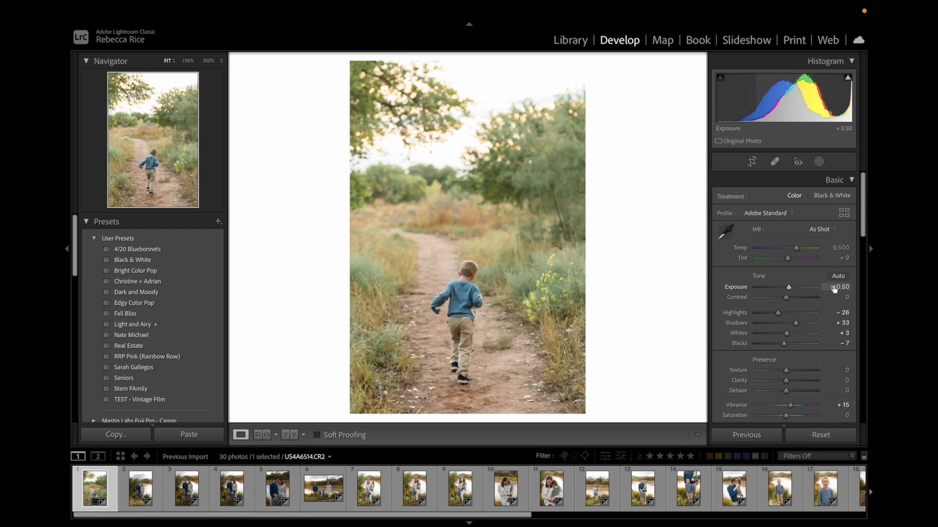
mouse_move(679, 321)
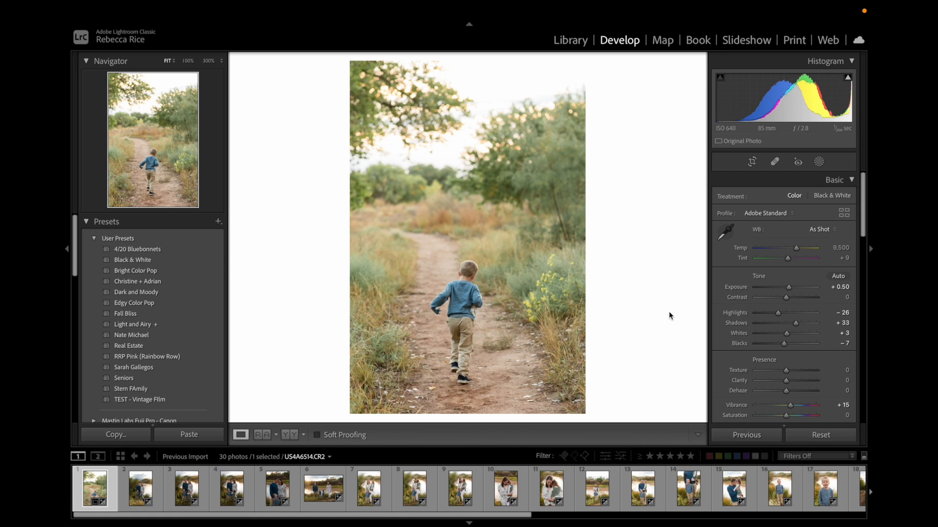
mouse_move(483, 371)
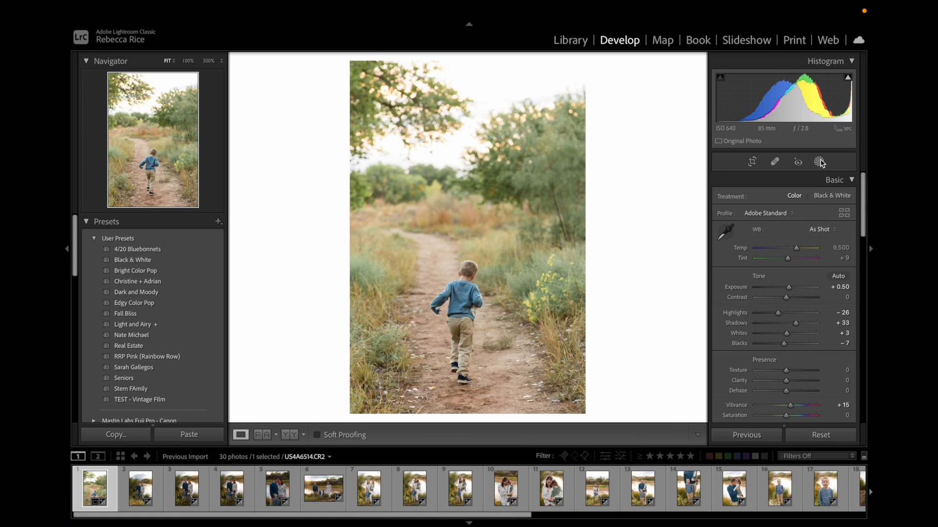
Step: Add a Select Subject mask over the boy with mask Exposure 0.40 and return to global edits
click(818, 161)
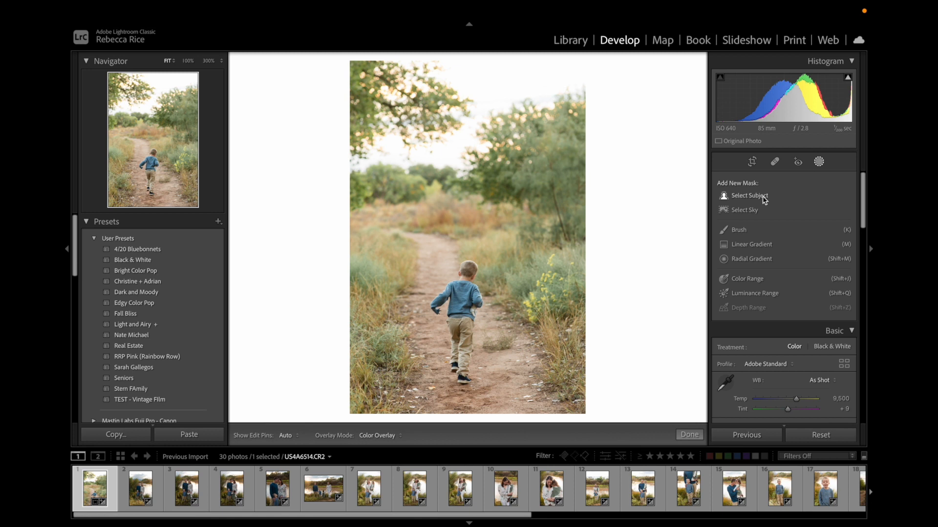
click(747, 195)
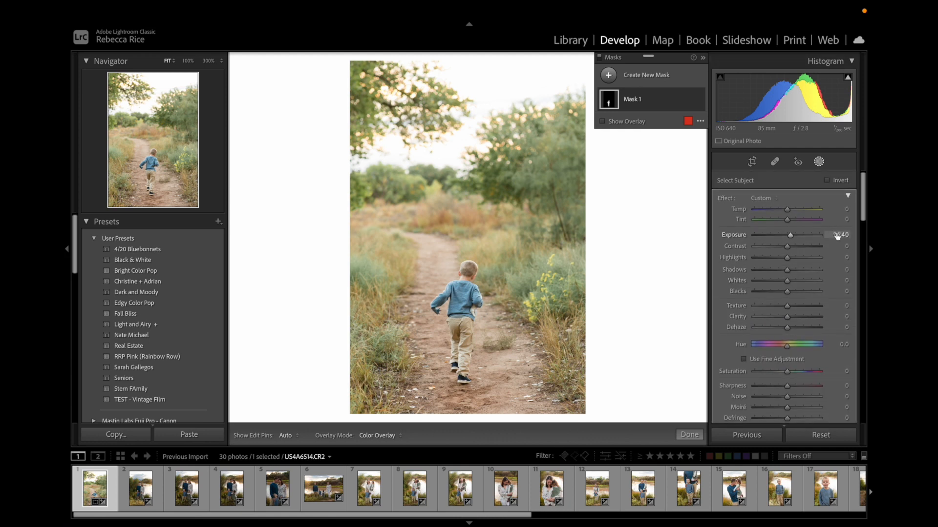
click(603, 121)
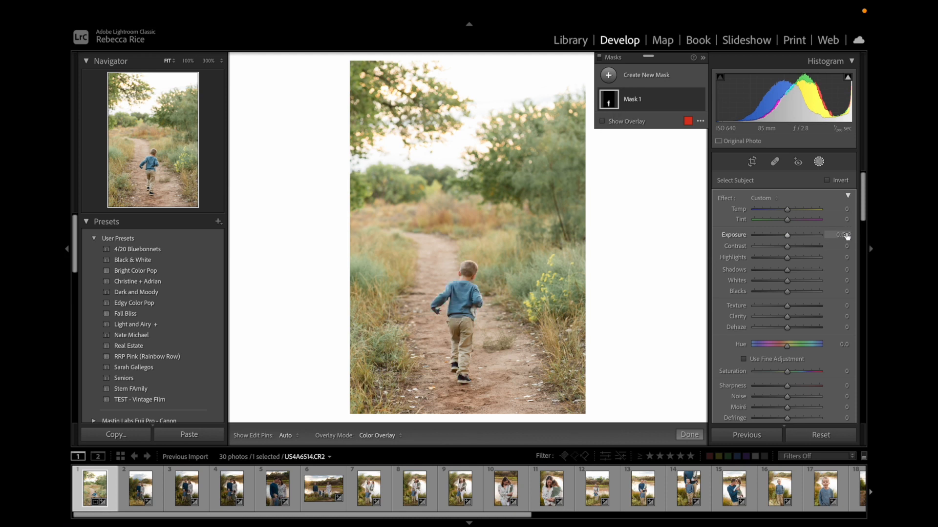
click(602, 121)
text(0.4)
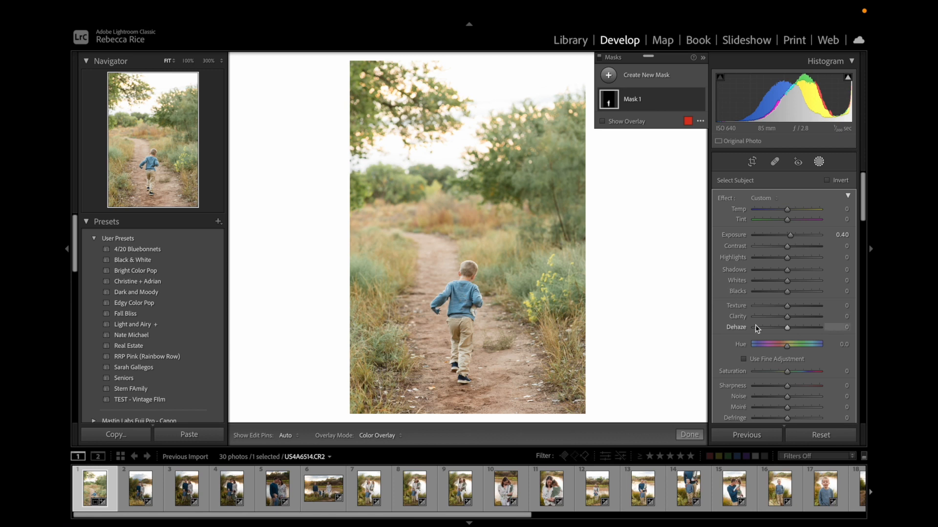
click(689, 435)
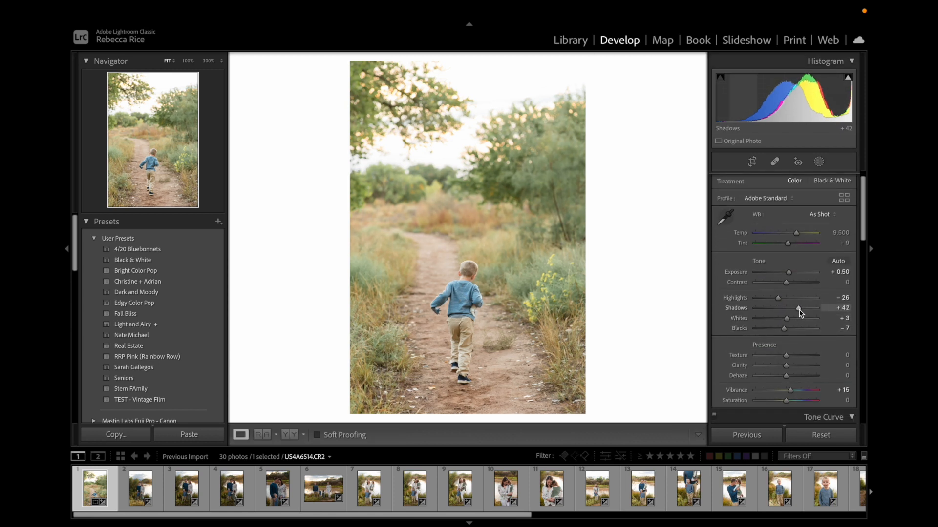
mouse_move(655, 327)
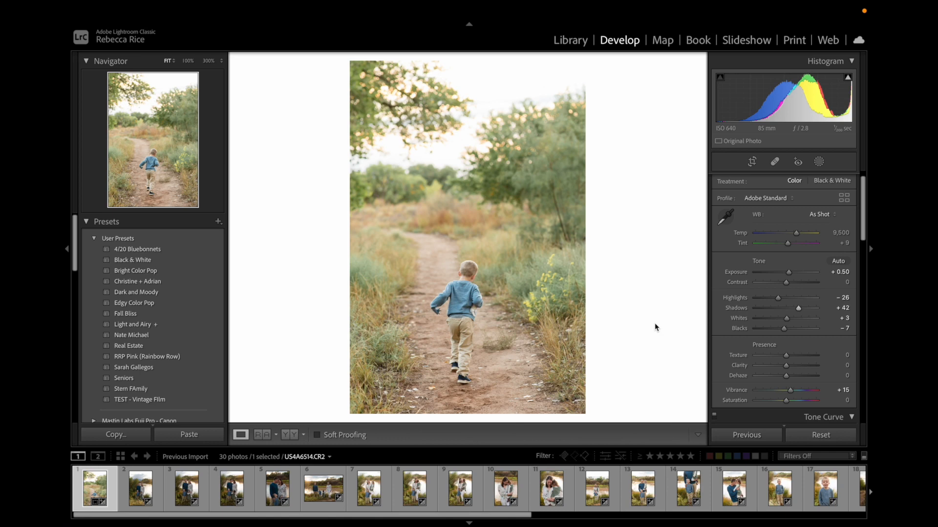
Step: Lift Shadows to +42, confirm the crop unchanged, and open the family portrait by the river
click(752, 161)
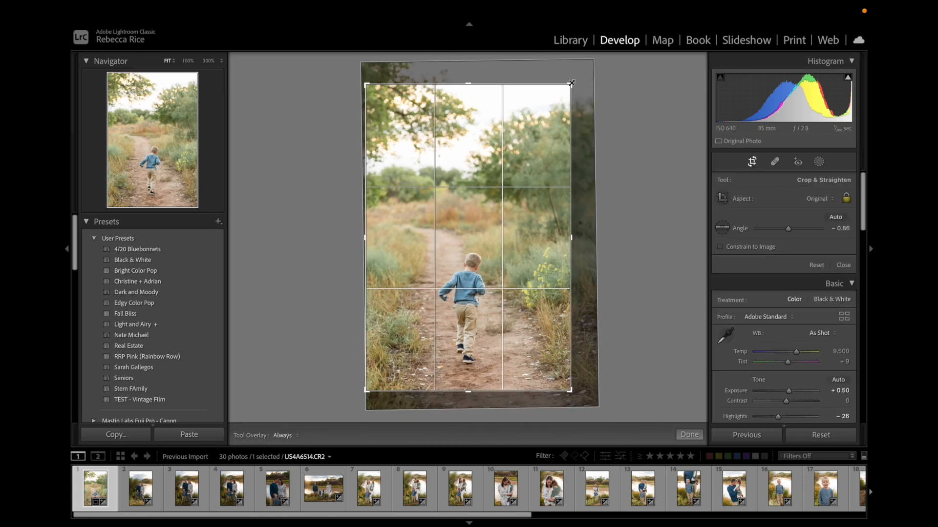
click(689, 435)
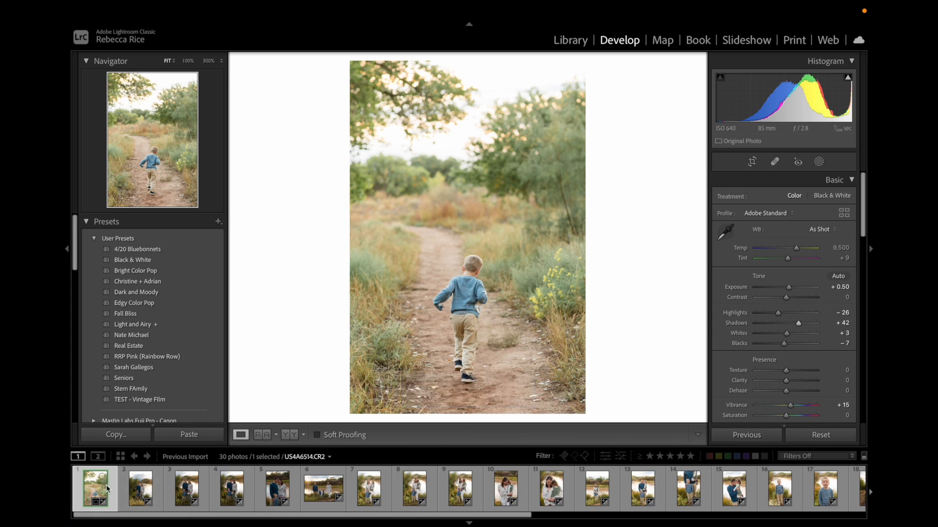
click(139, 489)
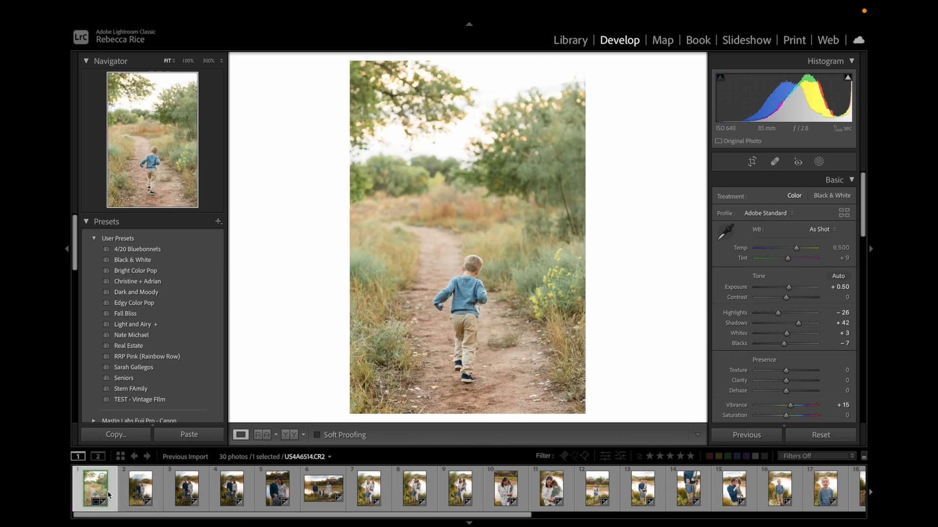
click(140, 488)
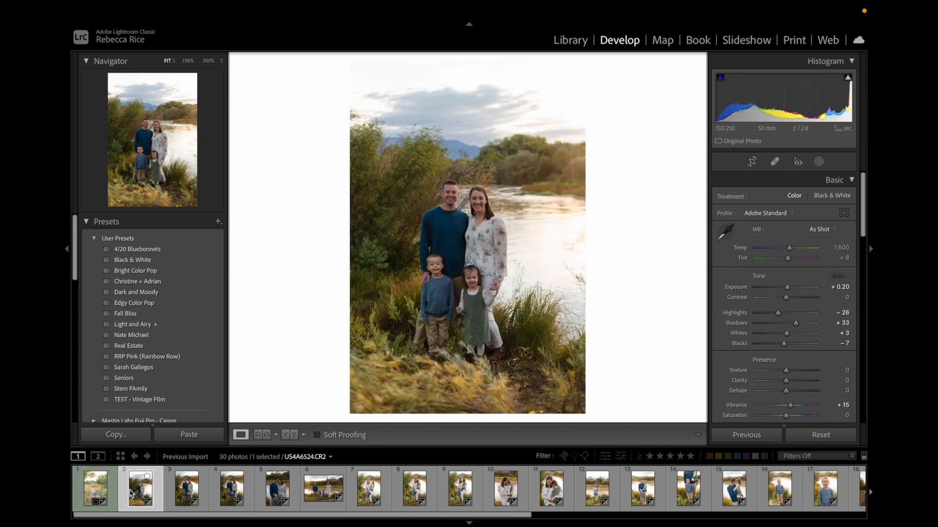
mouse_move(624, 277)
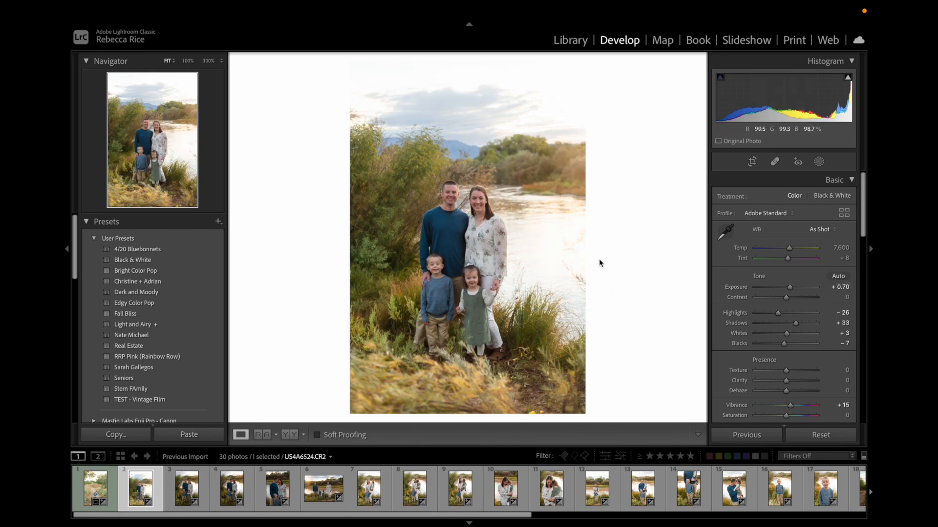
mouse_move(588, 243)
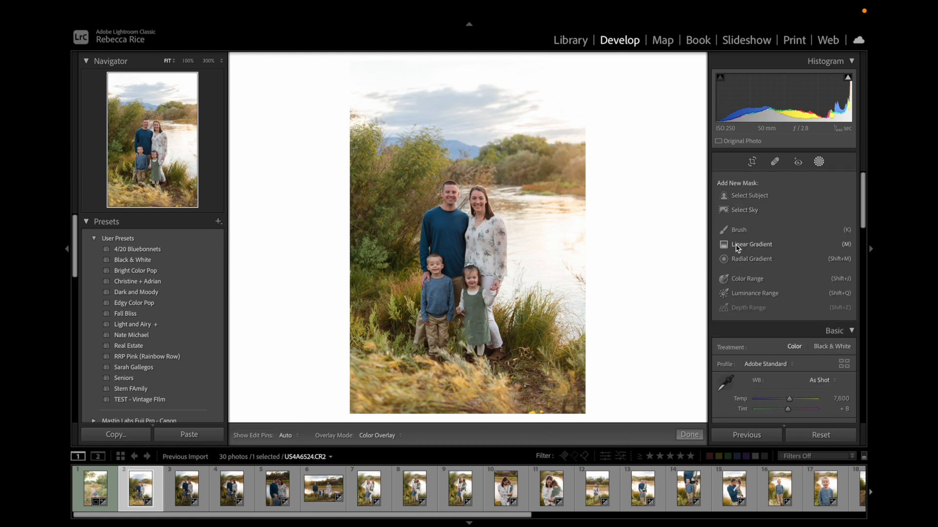
Step: Set Exposure to +0.70 and add a linear gradient mask brightening the portrait by 1.30
click(752, 244)
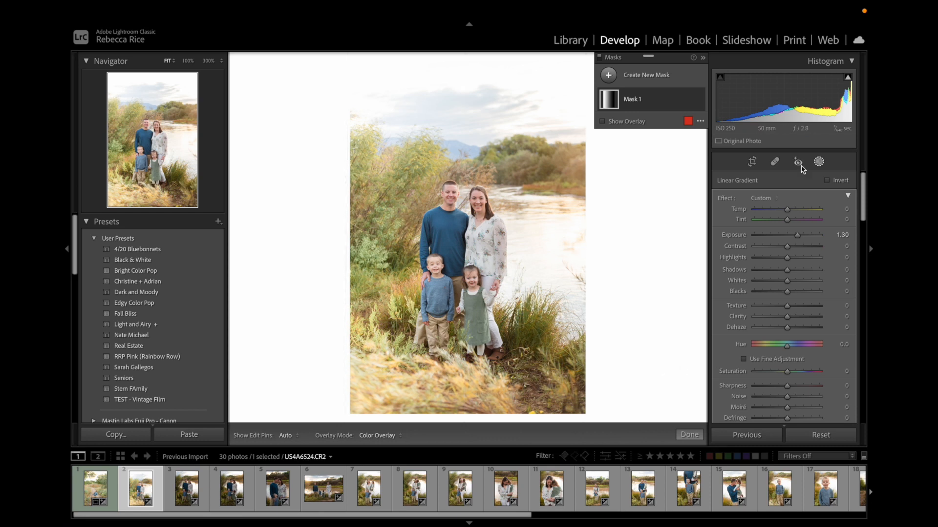
Step: Set Exposure +0.80 and Highlights -60 globally, then add a radial gradient mask with Exposure 0.70 and Feather 50
click(818, 161)
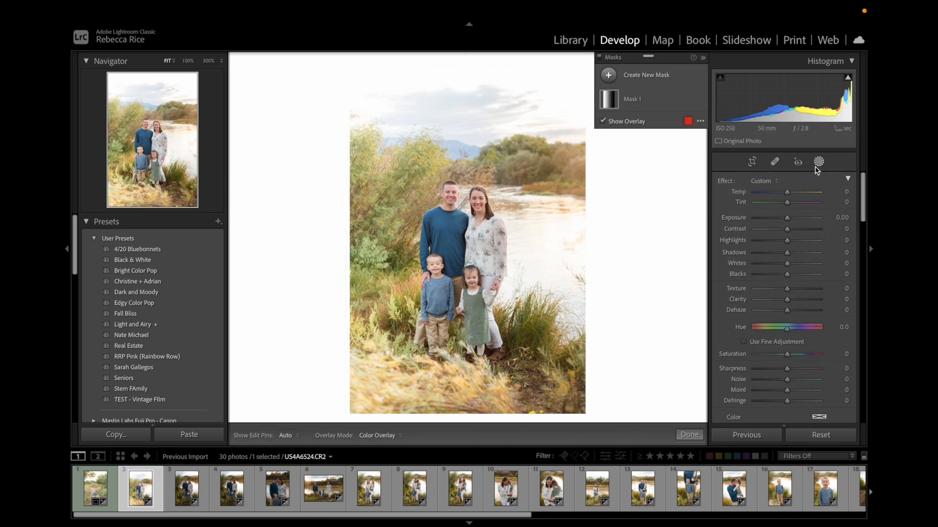
click(688, 435)
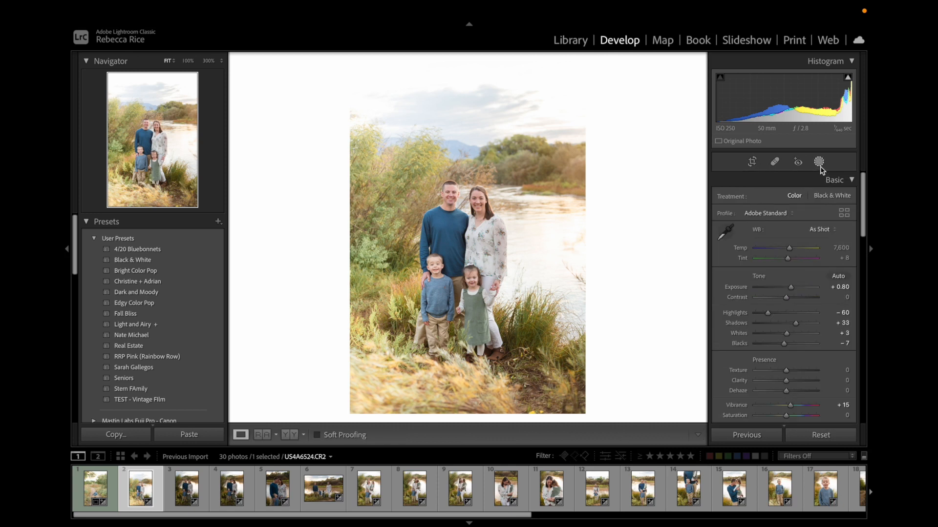
click(818, 161)
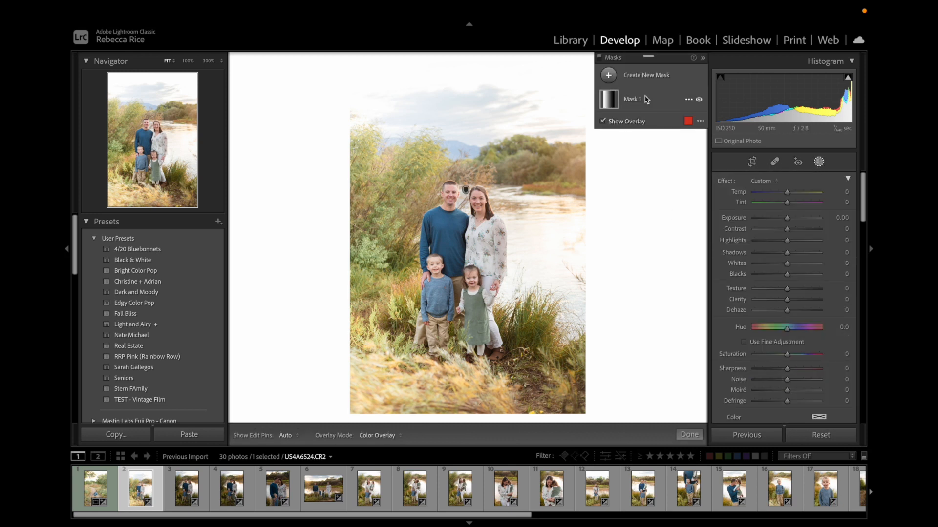
click(645, 76)
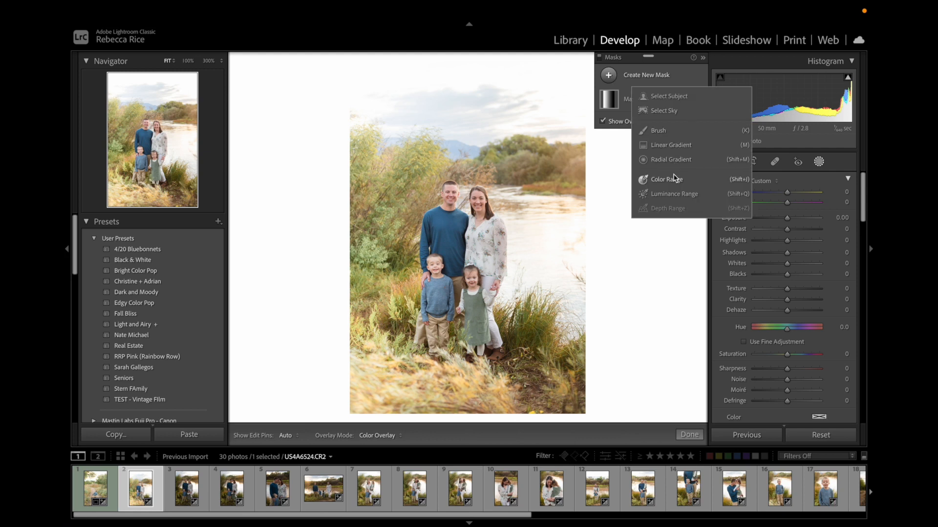
click(670, 159)
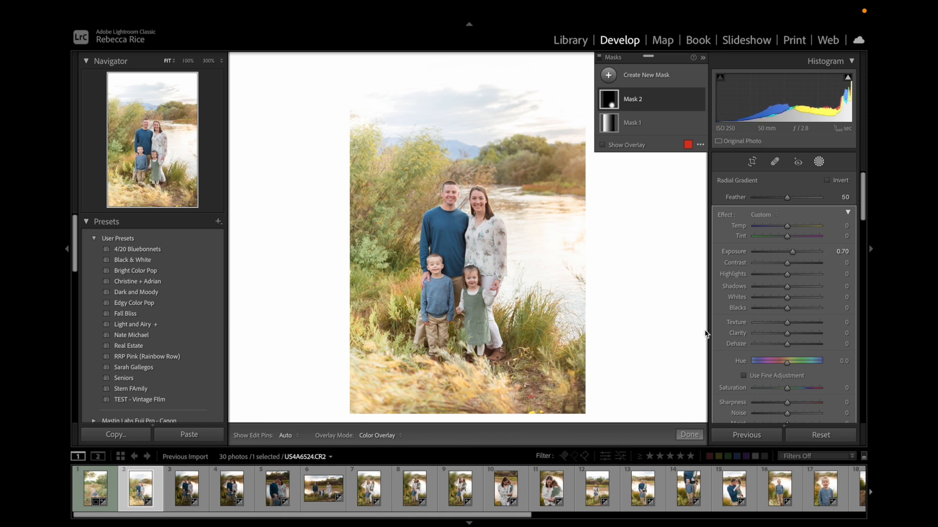
click(688, 435)
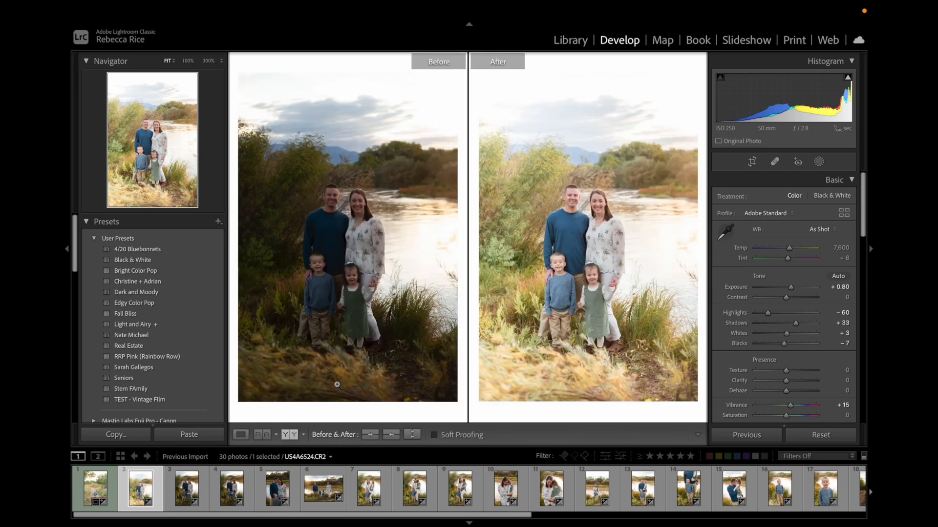
mouse_move(512, 233)
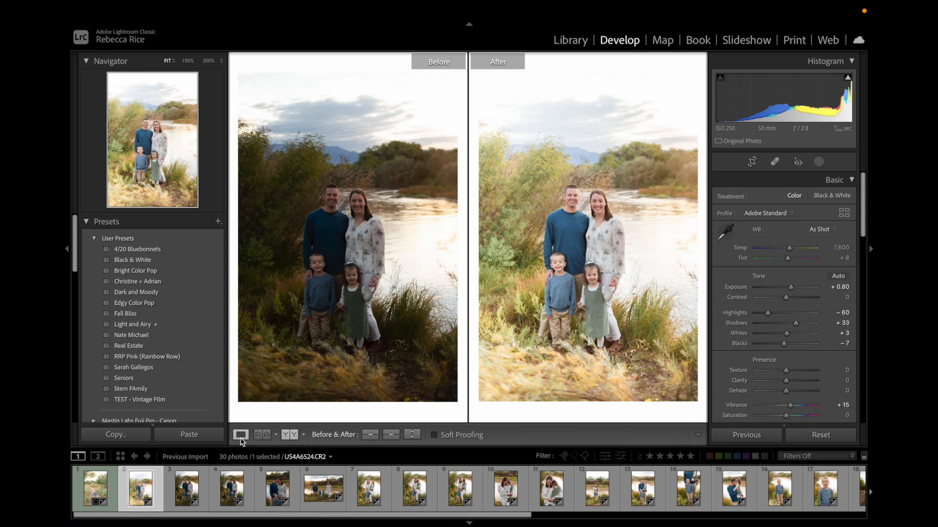
Step: Check the portrait in Before/After, return to Loupe, and pull the Tone Curve Shadows region to -61
click(242, 435)
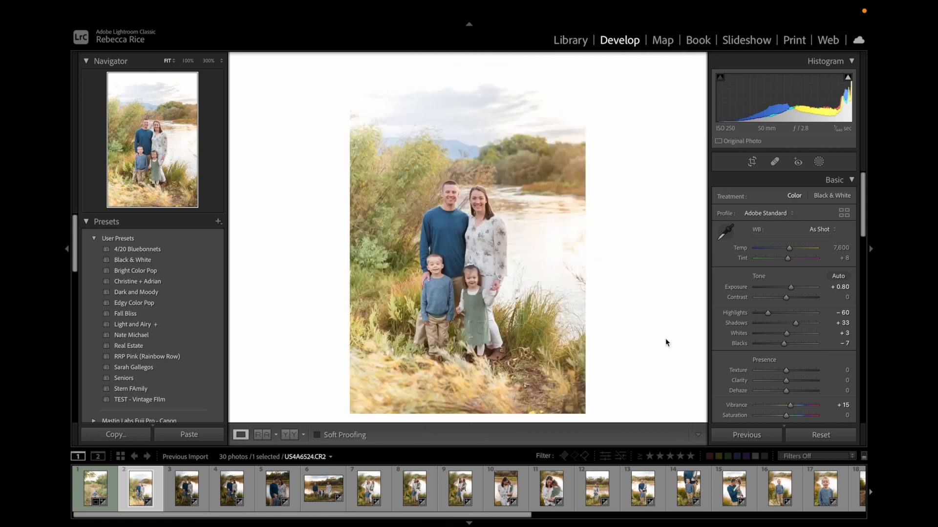
mouse_move(801, 310)
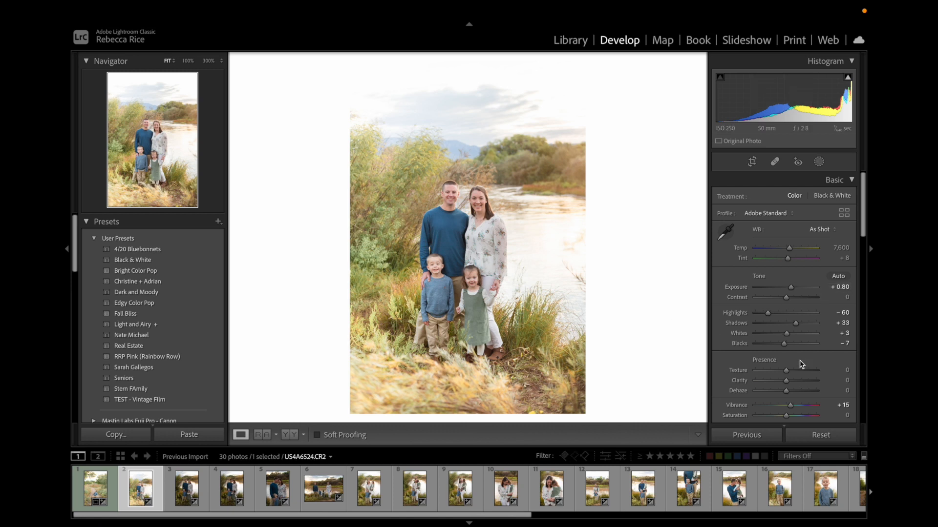
mouse_move(521, 263)
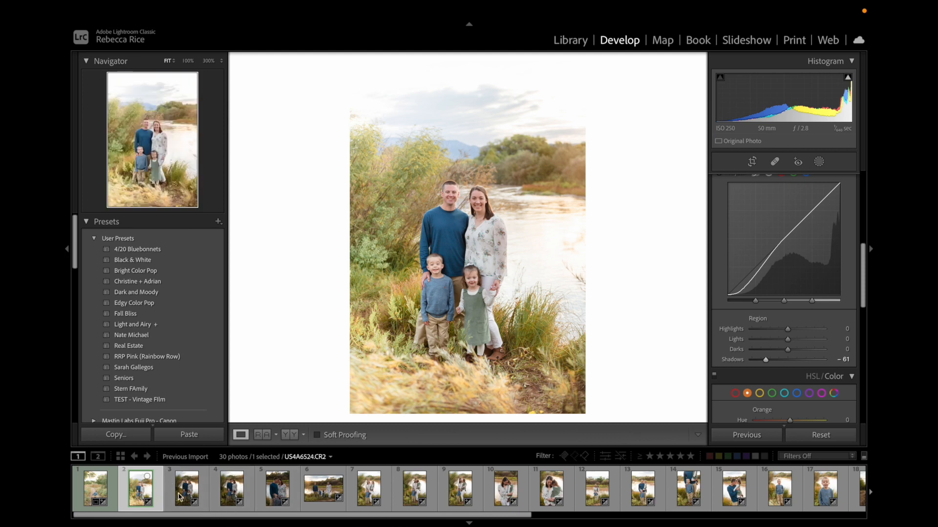
Step: Sync the river portrait's settings to the next three photos without masks, then switch to the third photo
click(278, 488)
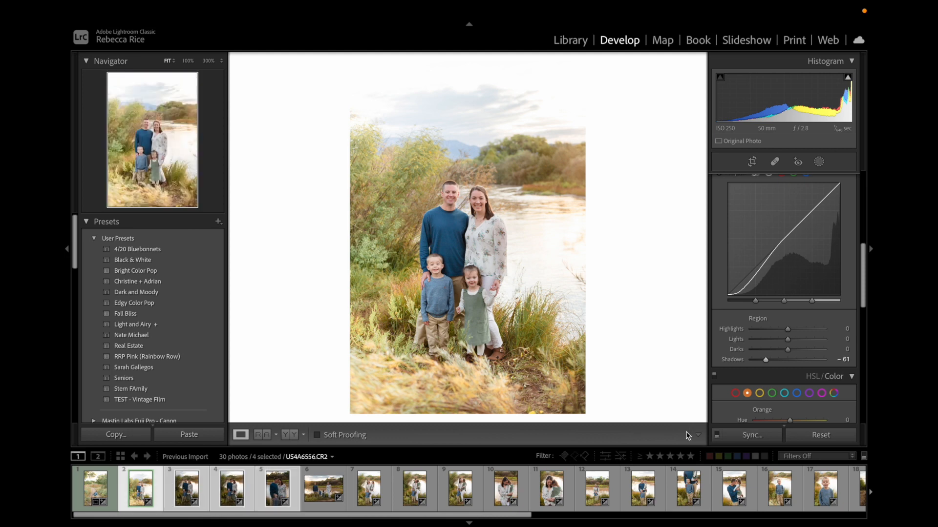
click(752, 435)
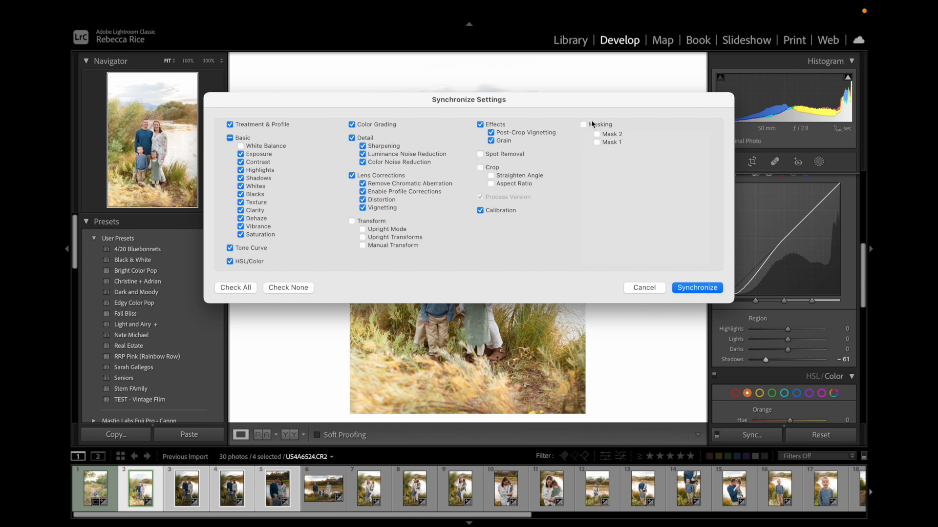
mouse_move(657, 191)
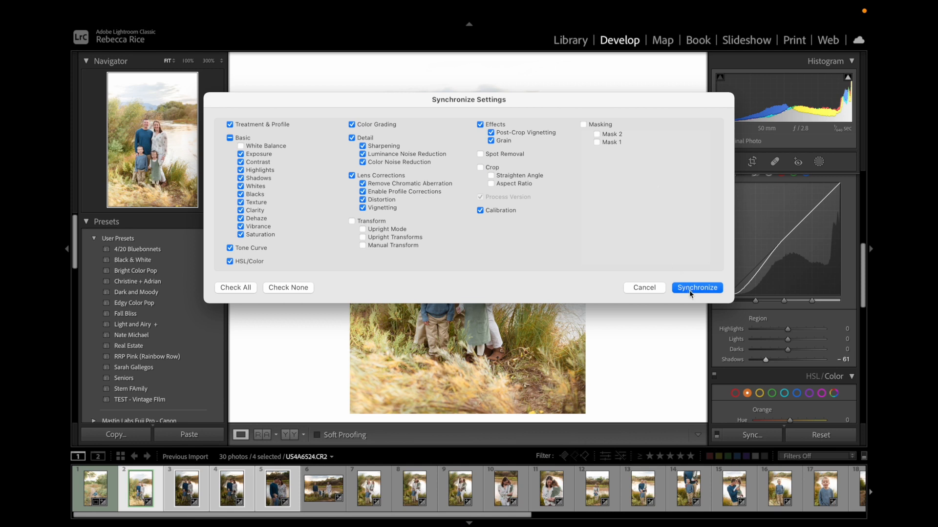
click(696, 287)
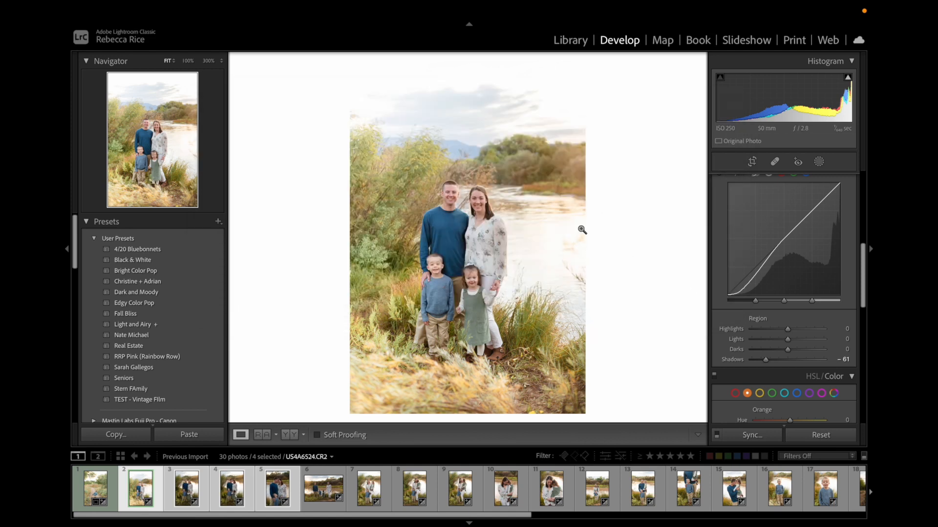
click(185, 487)
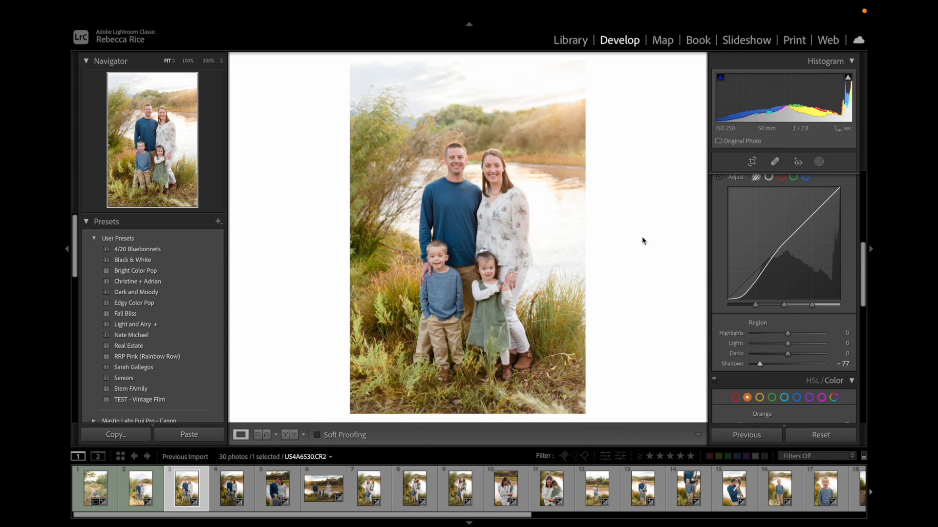
Step: Create a Select Subject mask around the family and invert it to cover the background
click(833, 180)
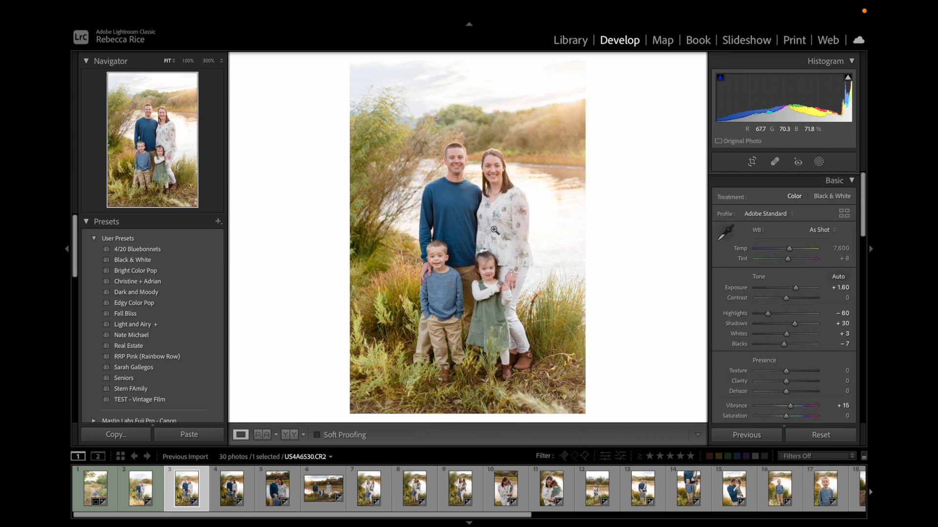
mouse_move(460, 160)
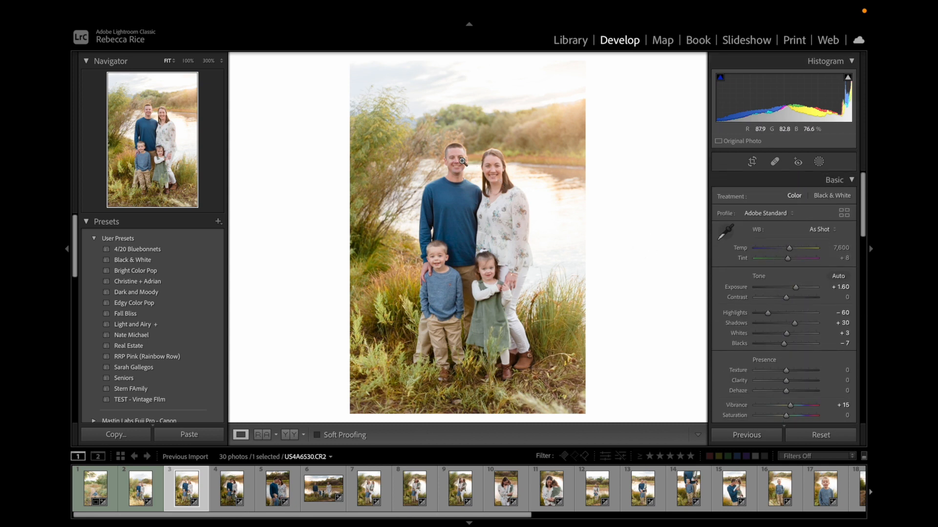
mouse_move(803, 314)
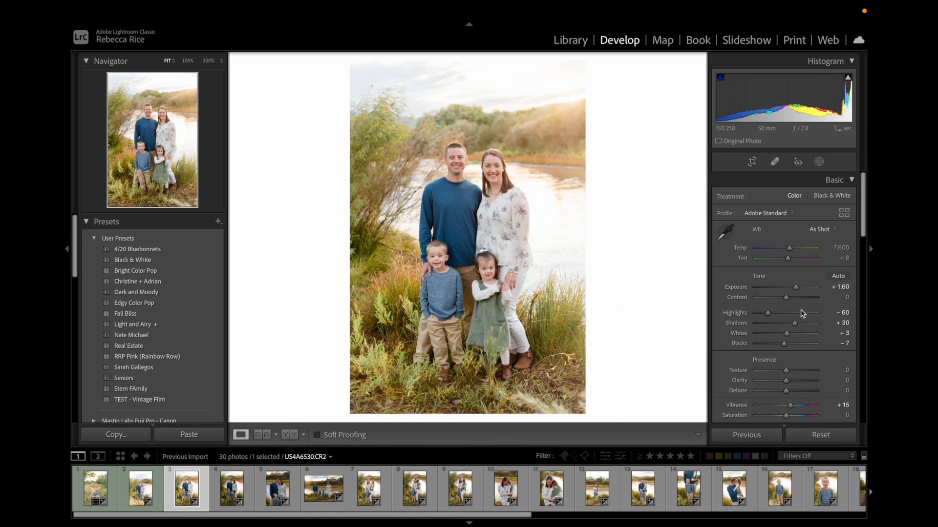
click(818, 161)
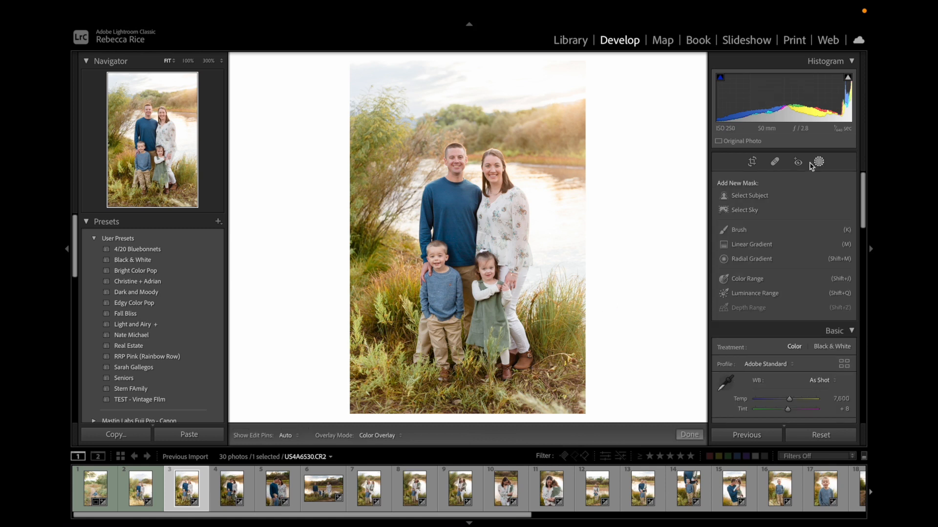
click(749, 195)
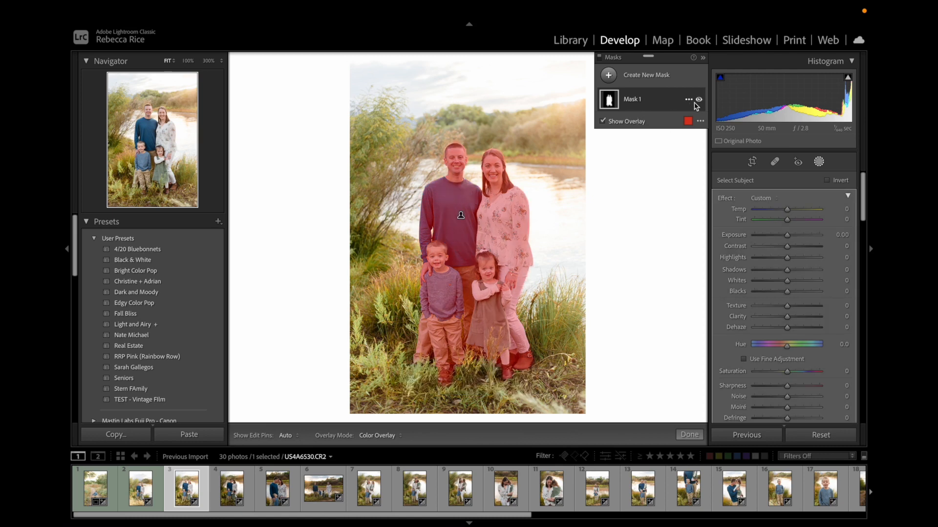
click(841, 180)
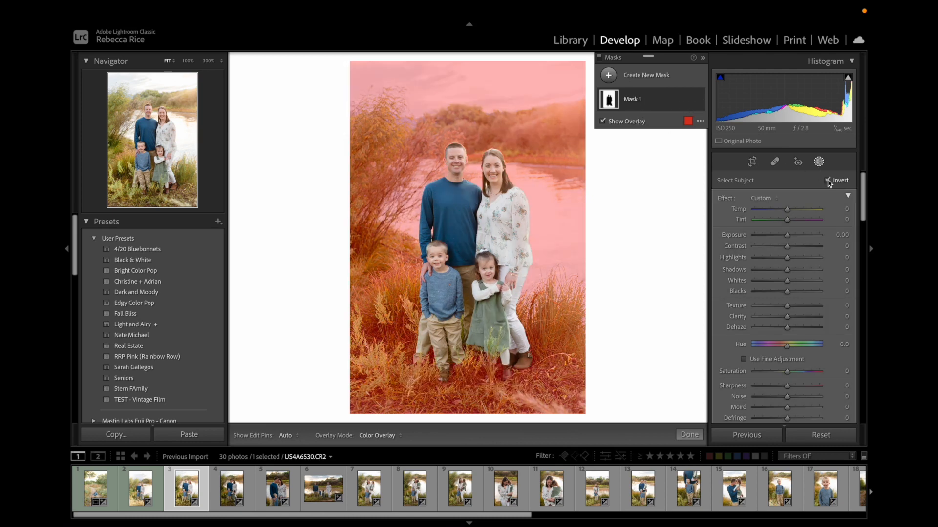
click(829, 180)
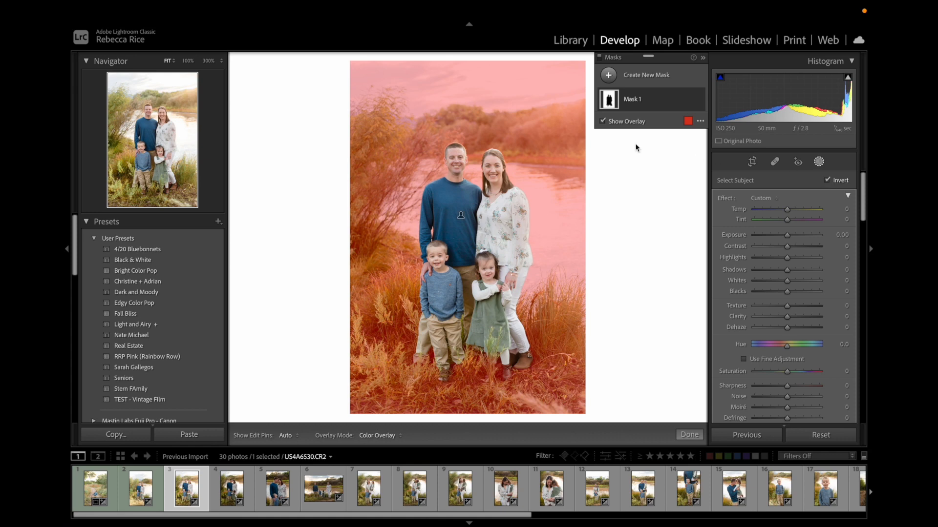
Step: Hide the mask overlay and set the background mask Exposure to about 0.31
click(603, 121)
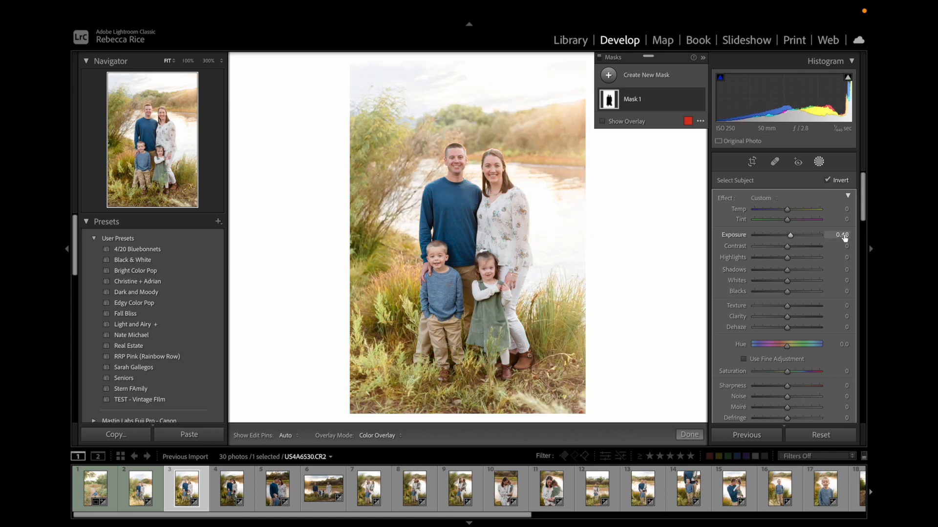
click(842, 234)
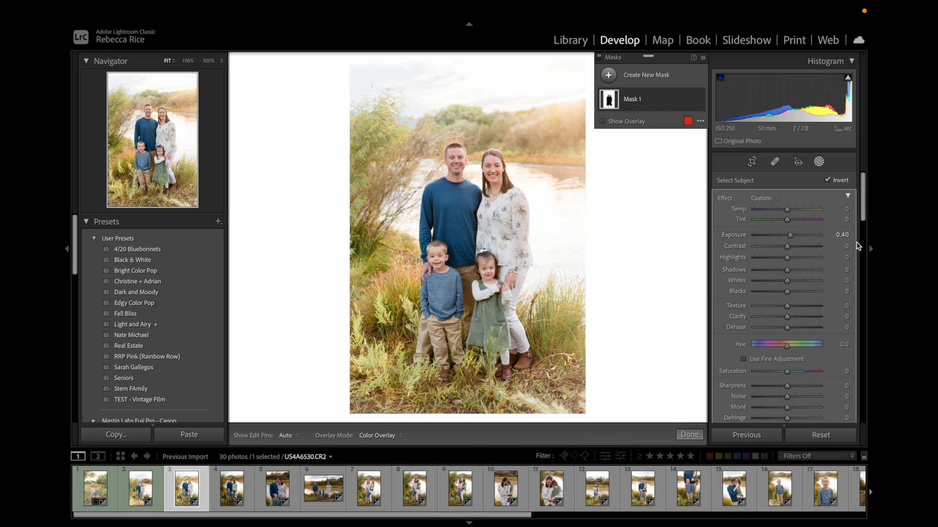
mouse_move(793, 233)
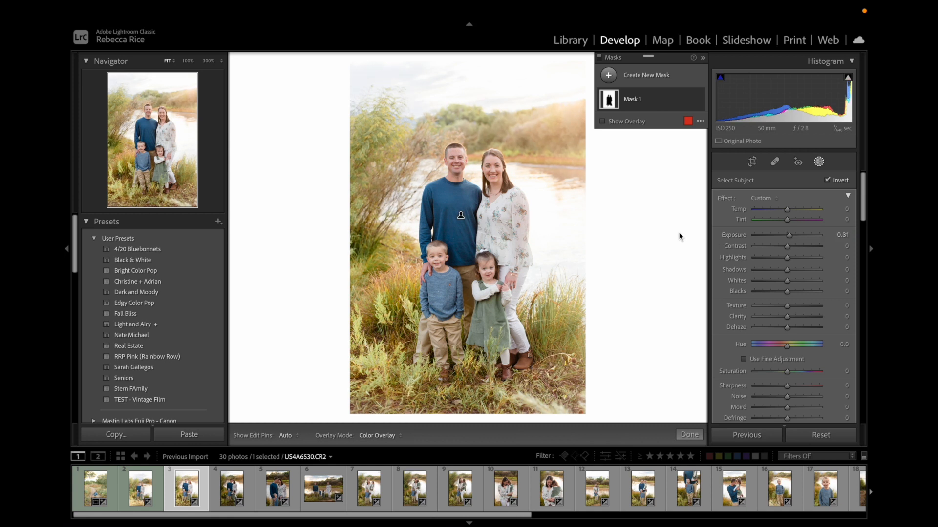
mouse_move(584, 245)
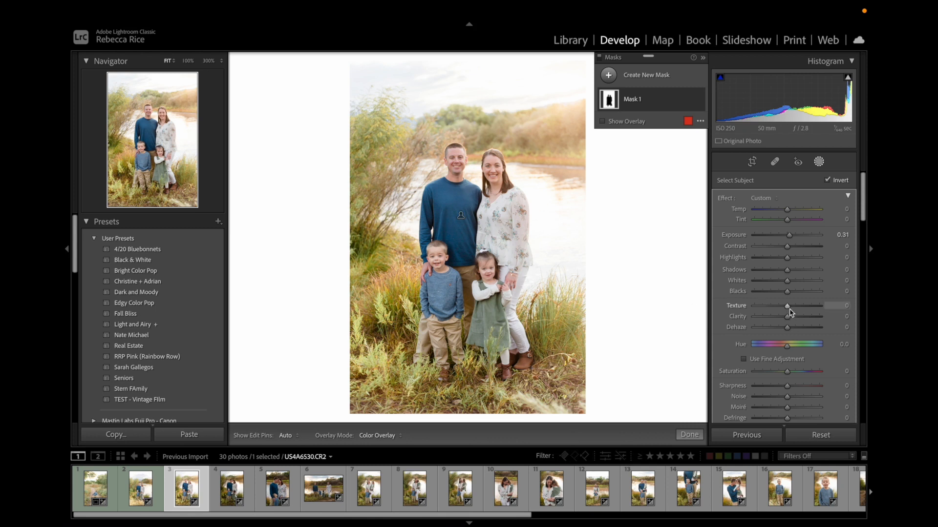
click(689, 435)
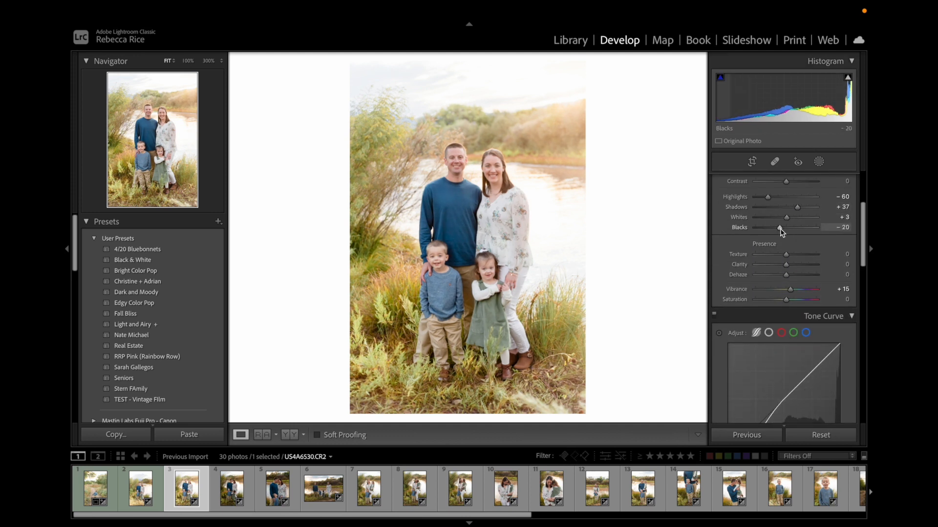
mouse_move(675, 266)
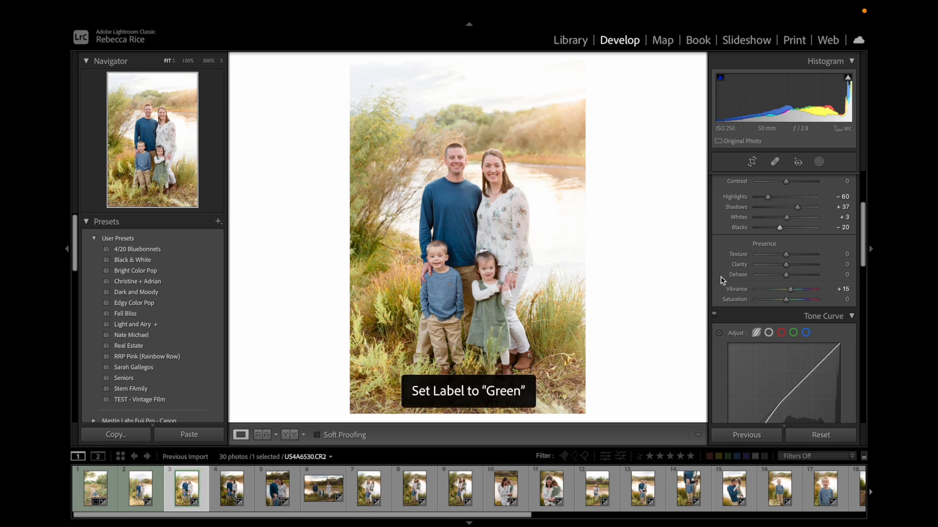
Step: Synchronize this photo's settings to the next two selected photos, then move to the fourth photo
click(232, 488)
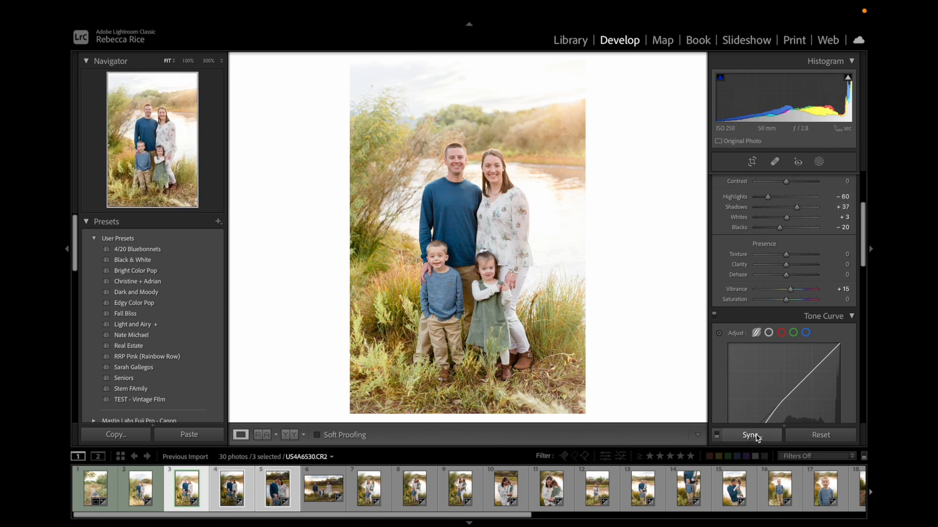
click(751, 434)
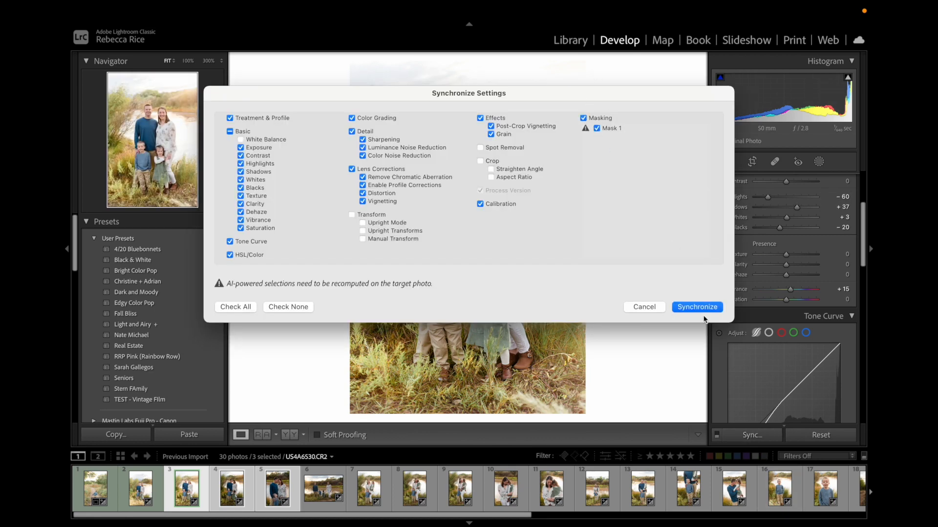
click(695, 307)
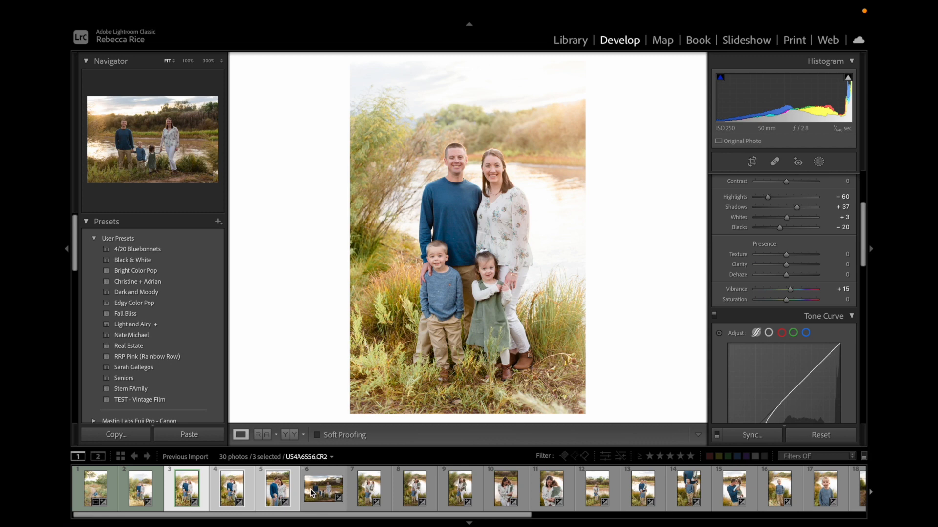
click(232, 487)
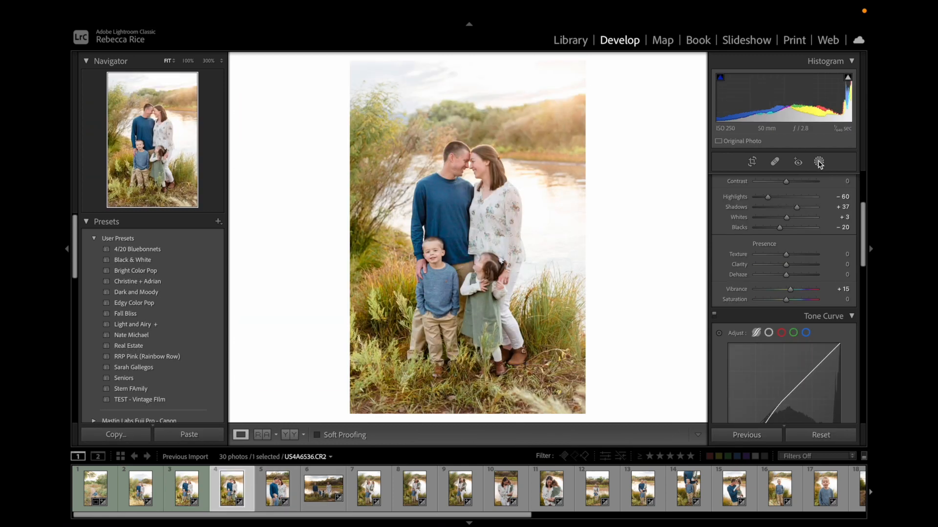
Step: Update the synced Mask 1 so the subject selection is recomputed for the fourth photo
click(818, 161)
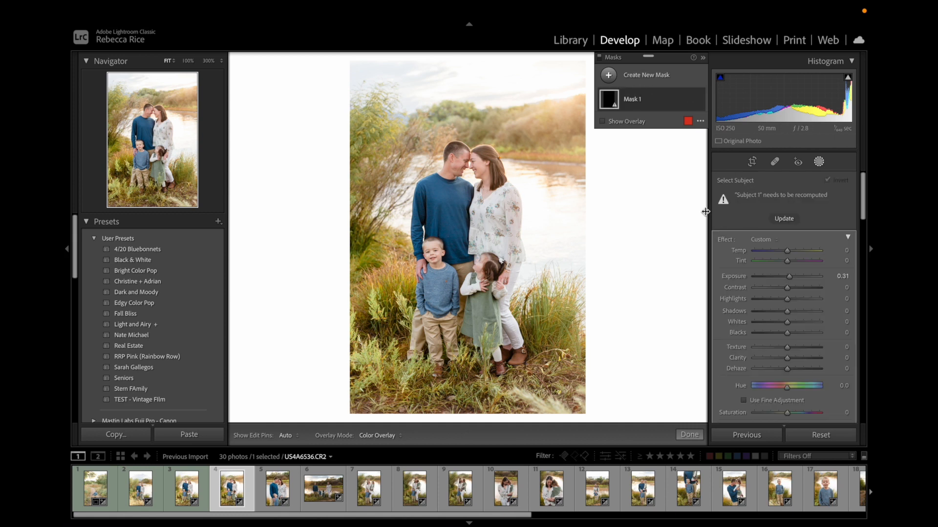
mouse_move(789, 198)
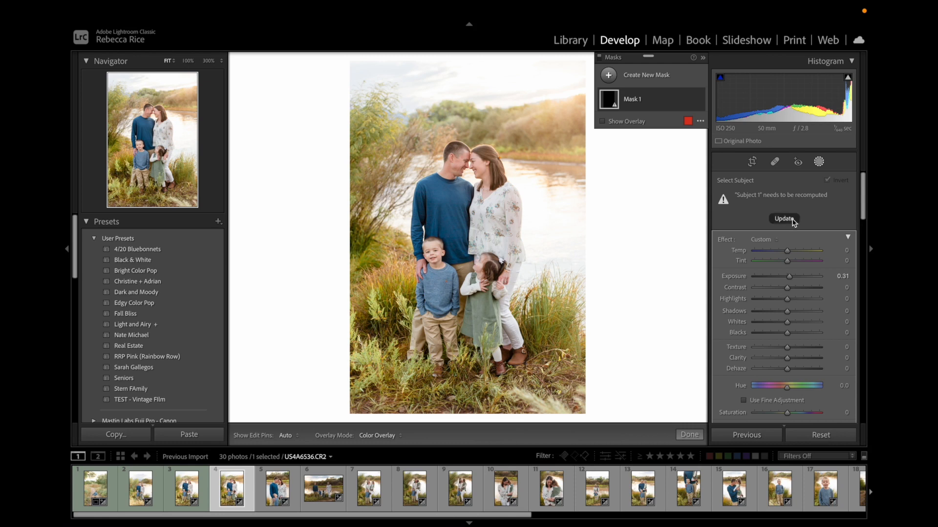
click(783, 218)
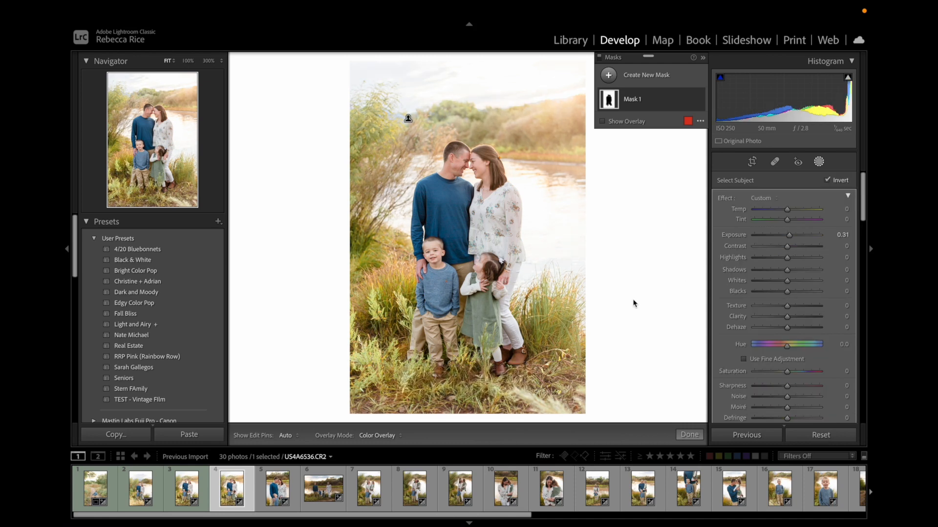
click(277, 487)
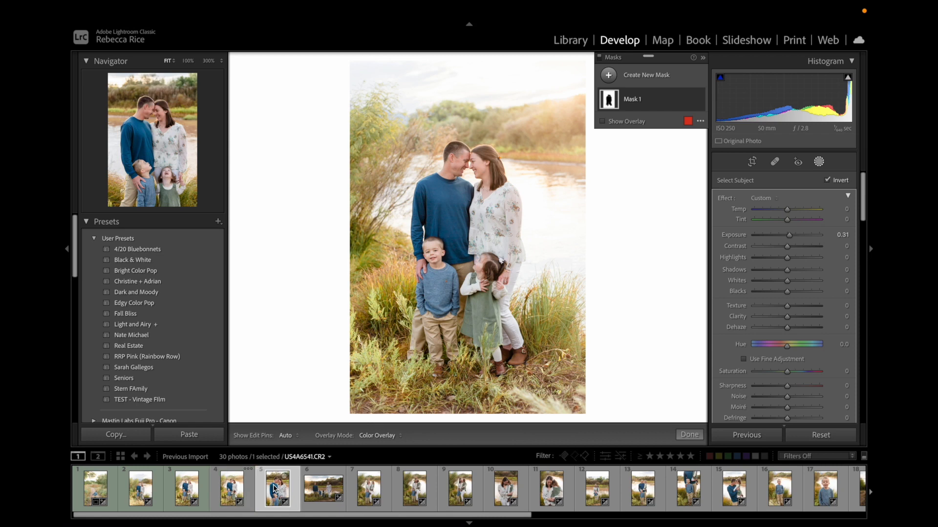
click(735, 180)
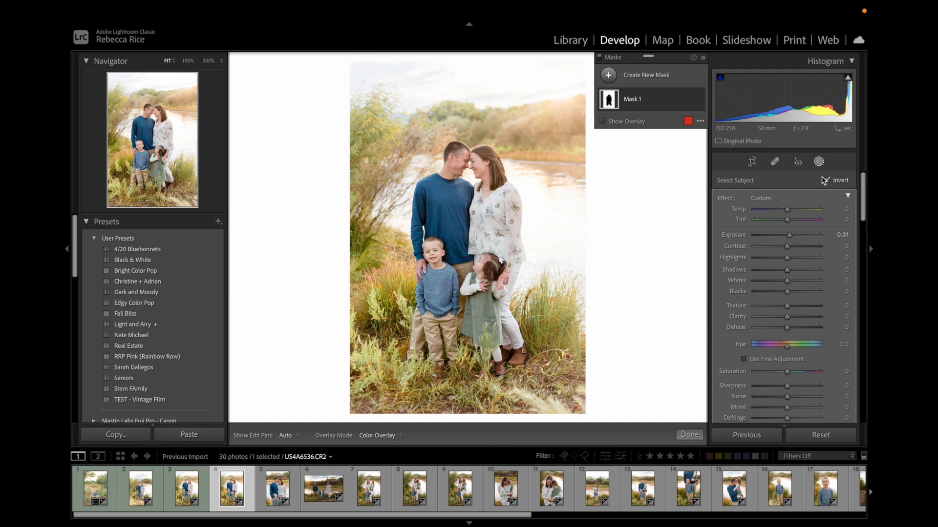
Step: Raise Exposure to +1.70 in Basic and start the Crop tool
click(689, 435)
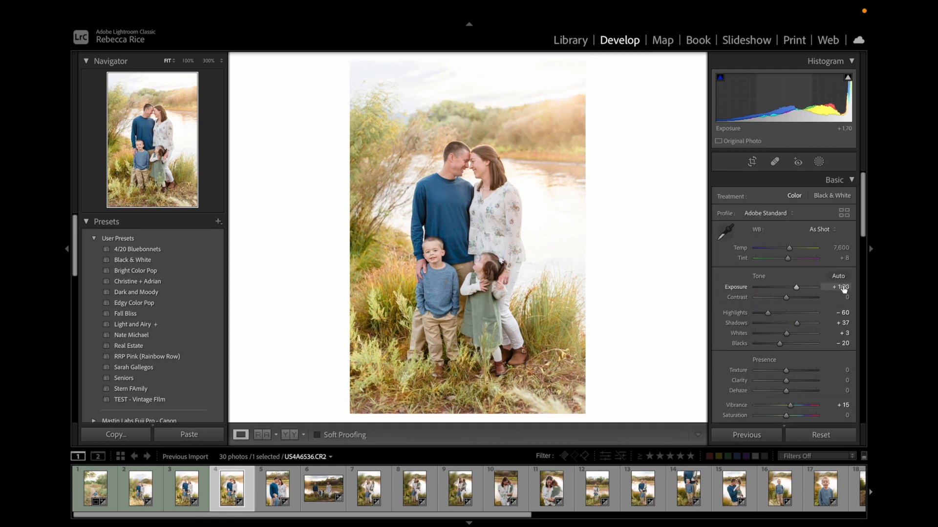
click(752, 161)
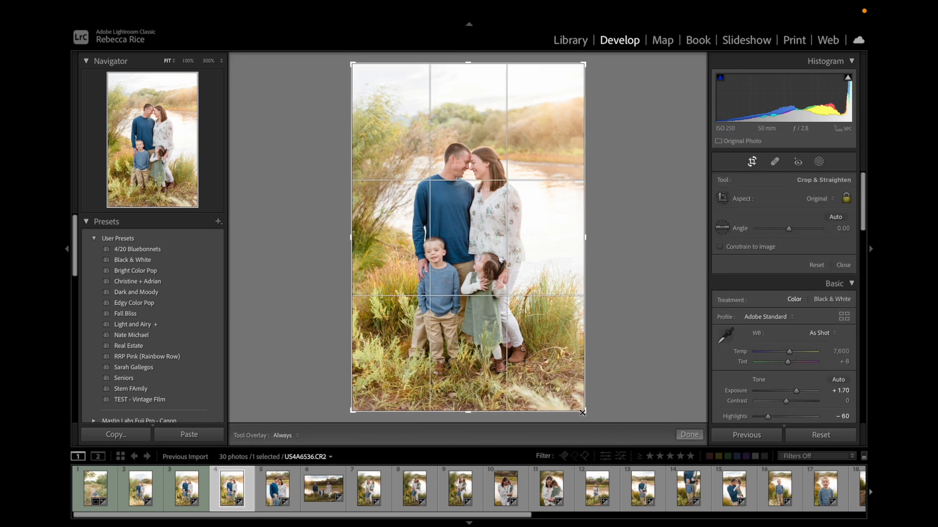